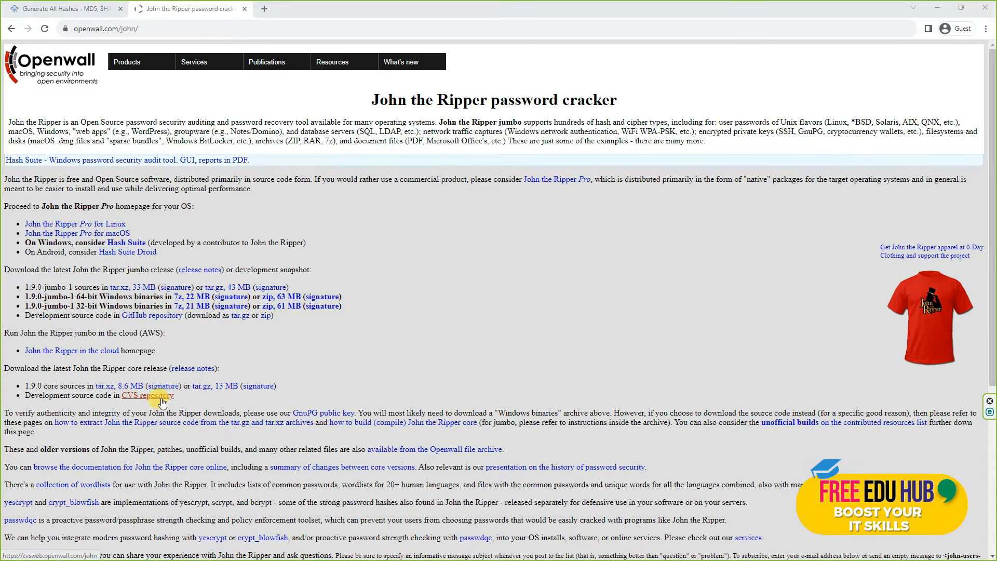
pyautogui.moveTo(404, 388)
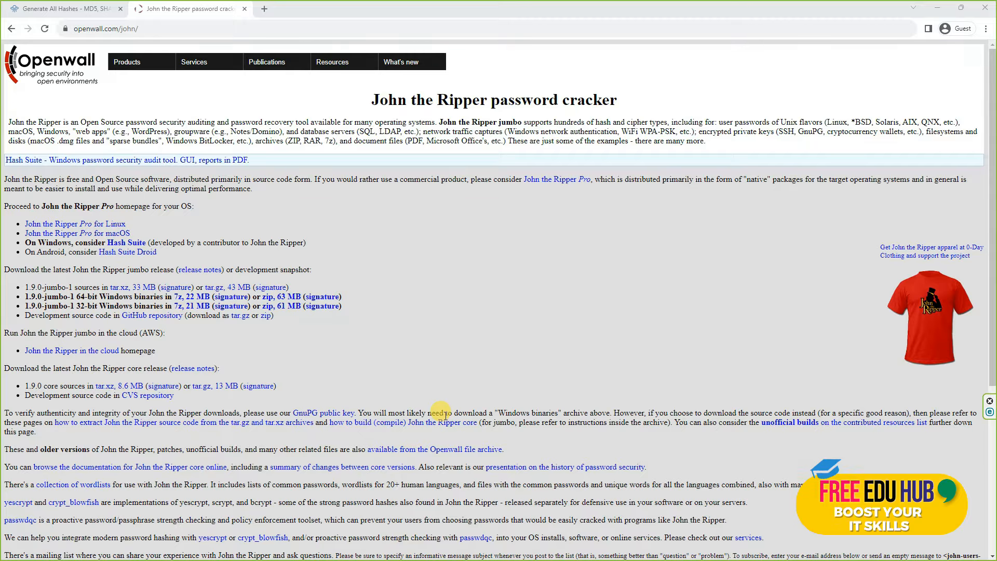
pyautogui.moveTo(131, 477)
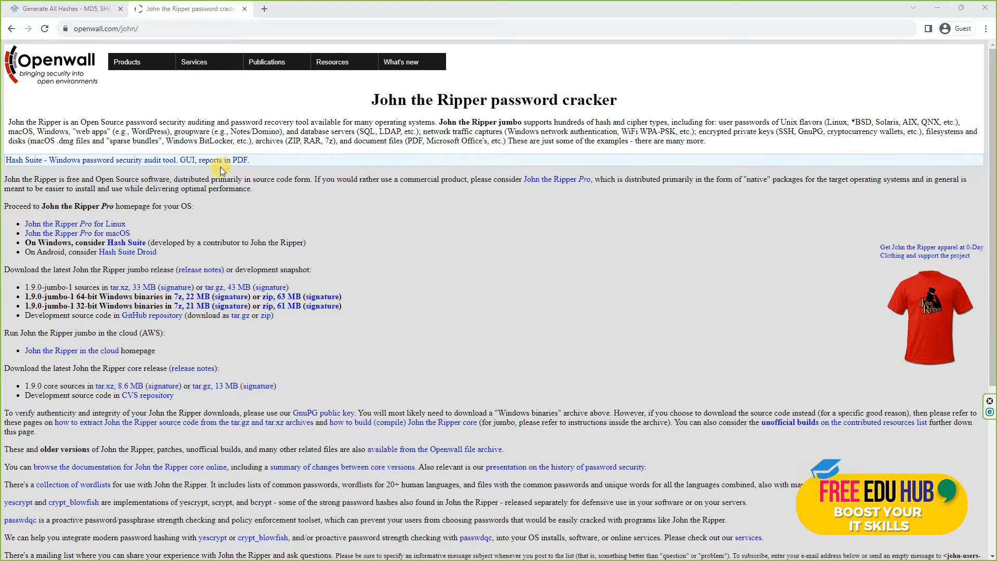
pyautogui.moveTo(316, 281)
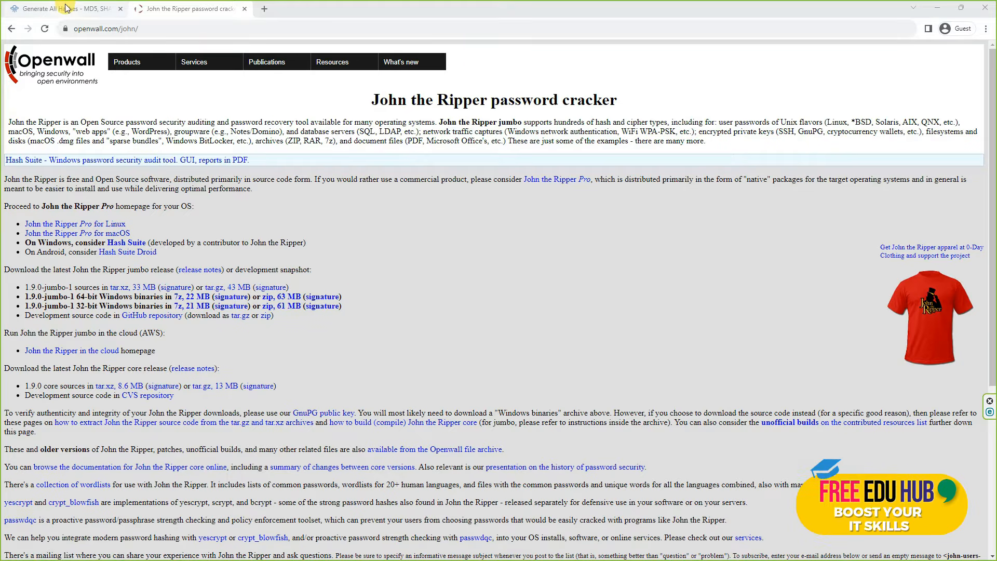
# - Enter the word Password in the All Hash Generator text box
pyautogui.click(61, 8)
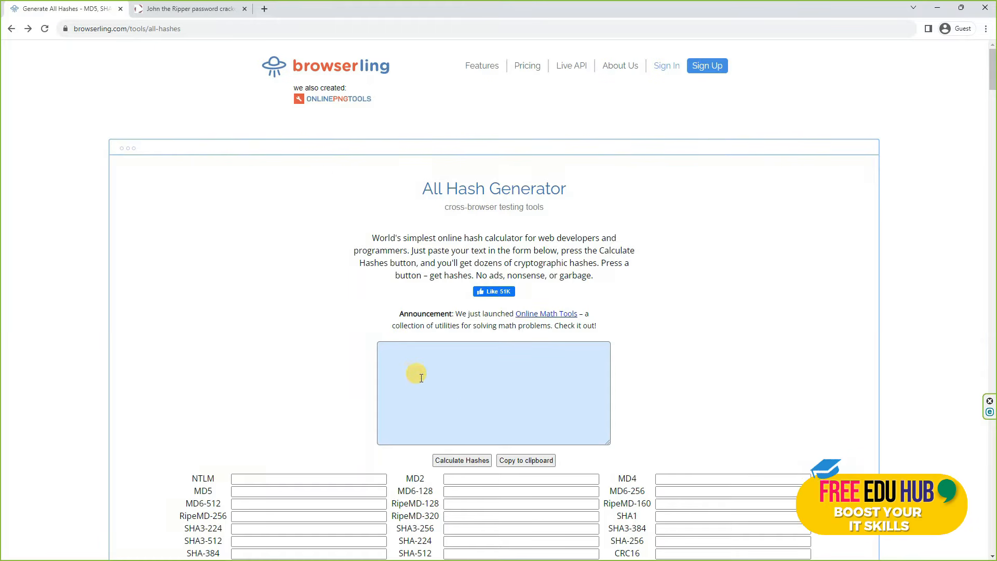
pyautogui.scroll(-3)
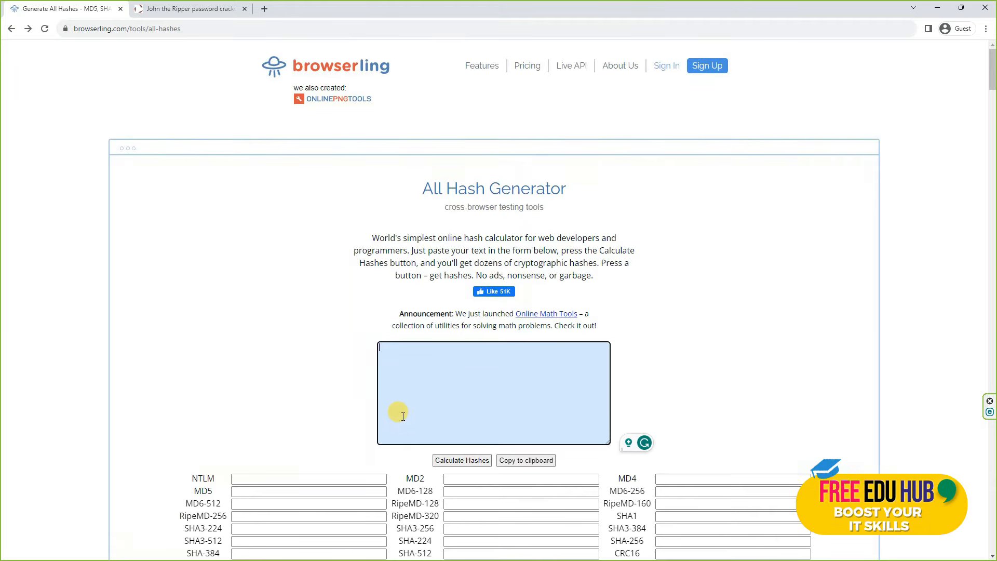
pyautogui.scroll(-3)
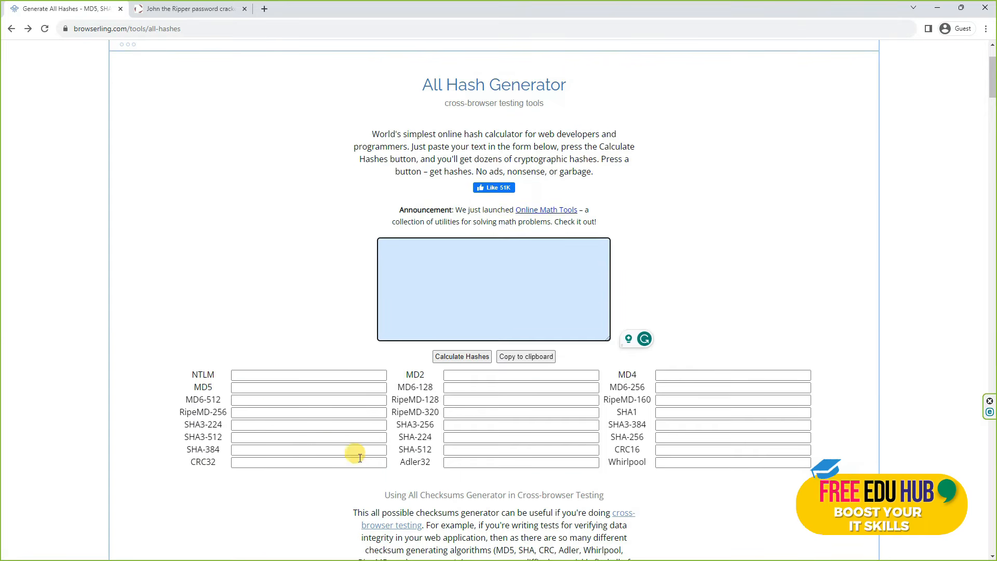
pyautogui.click(444, 277)
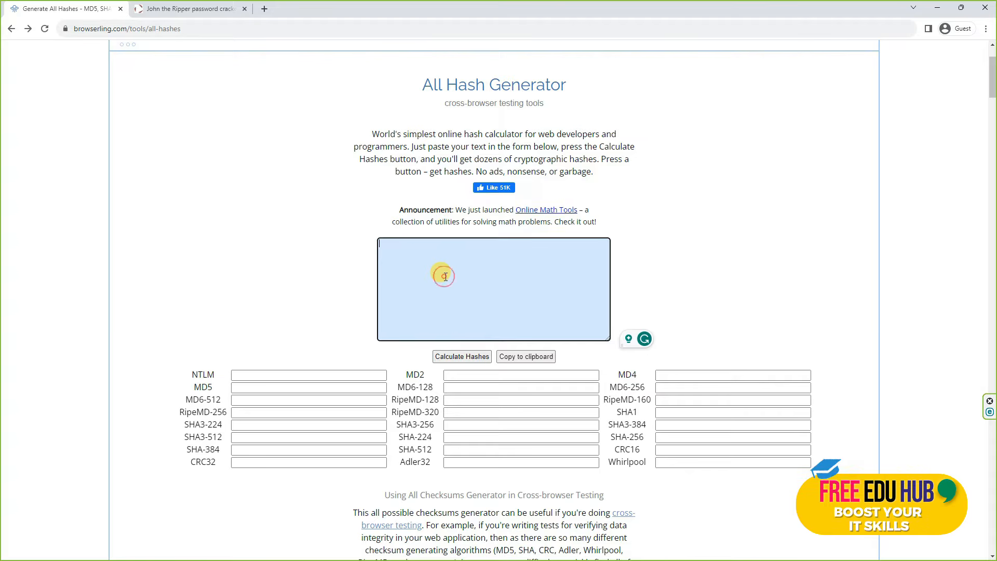
pyautogui.write('Passw')
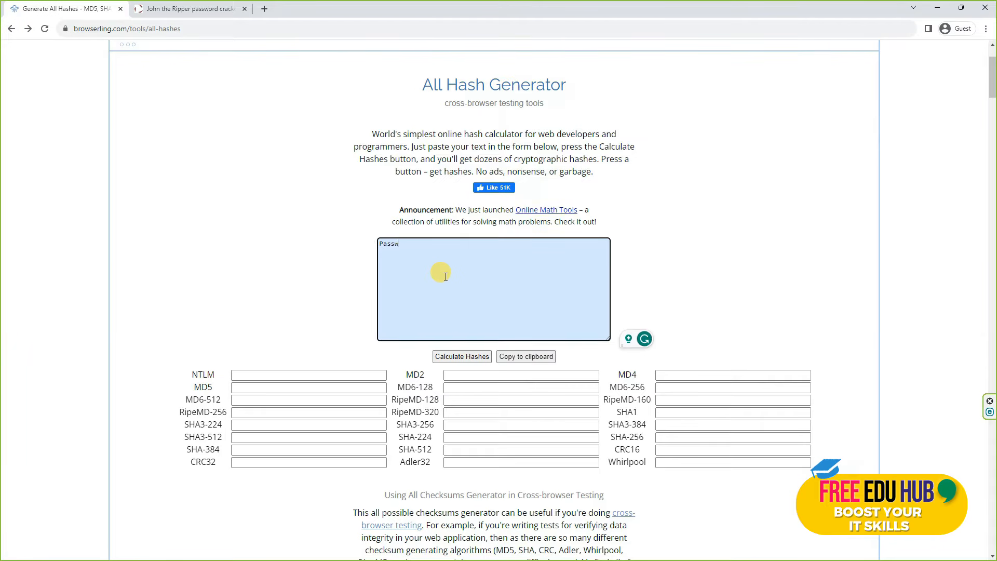
pyautogui.write('ord')
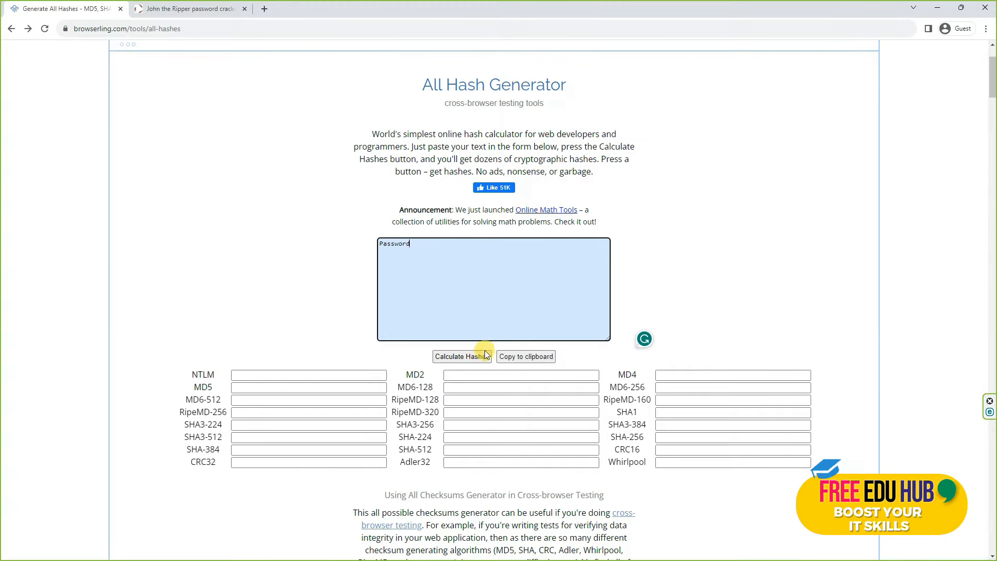
# - Calculate the hashes of Password and review the NTLM, MD5 and SHA results
pyautogui.click(448, 356)
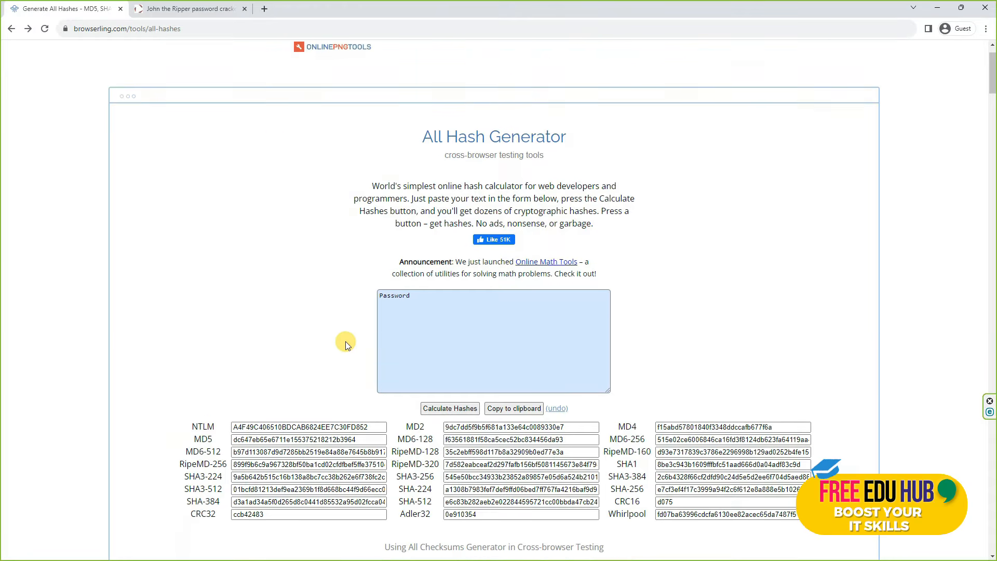
pyautogui.scroll(-3)
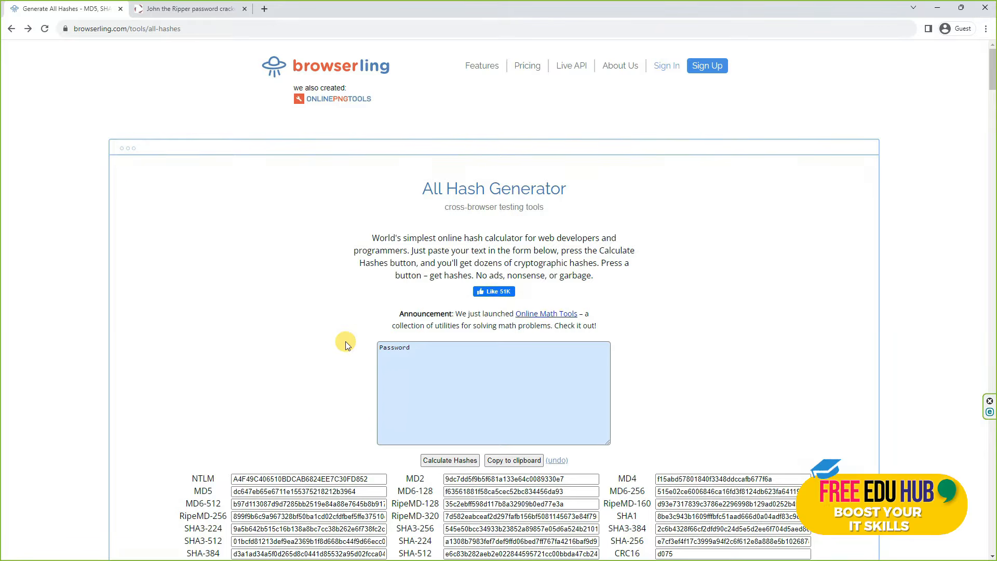
pyautogui.scroll(-3)
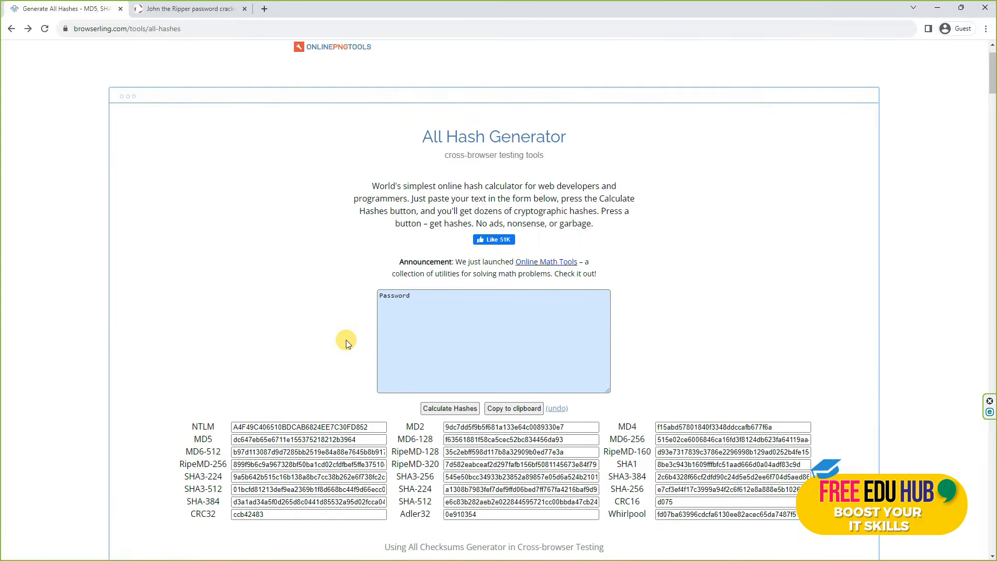
# - Return to the Openwall John the Ripper page in Chrome
pyautogui.click(189, 8)
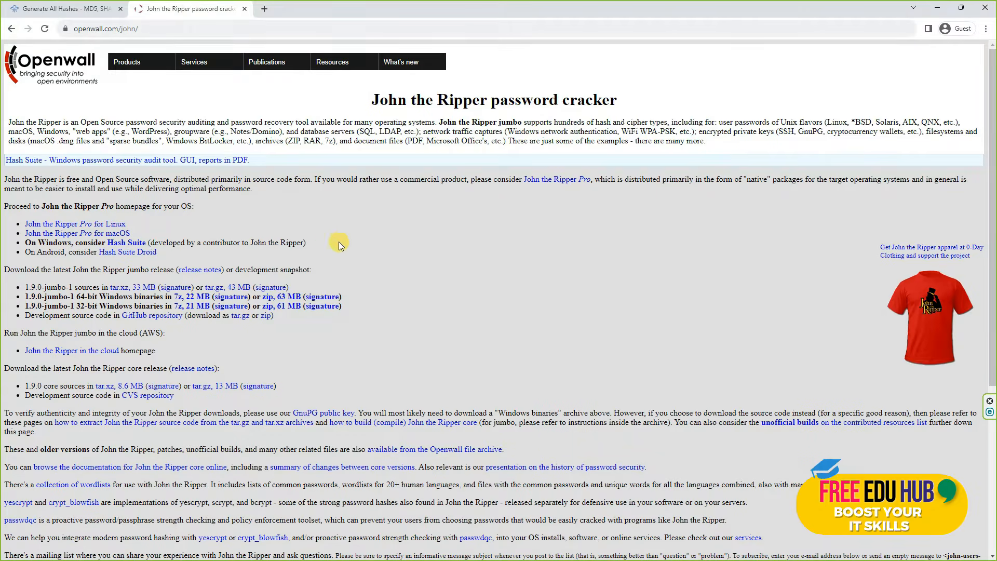
pyautogui.moveTo(361, 242)
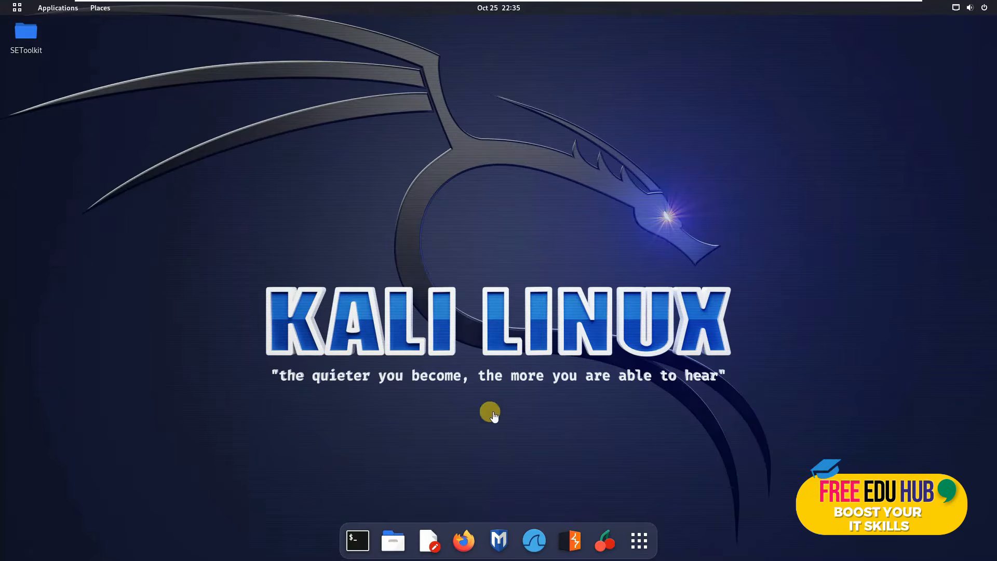
pyautogui.moveTo(357, 541)
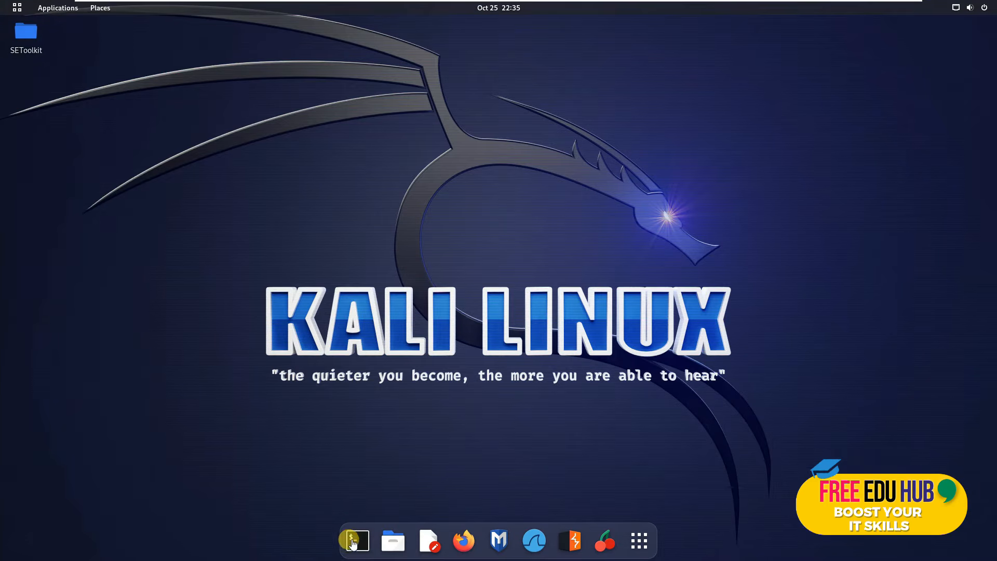
# - Start a new terminal from the dock and move its window toward the screen centre
pyautogui.click(356, 542)
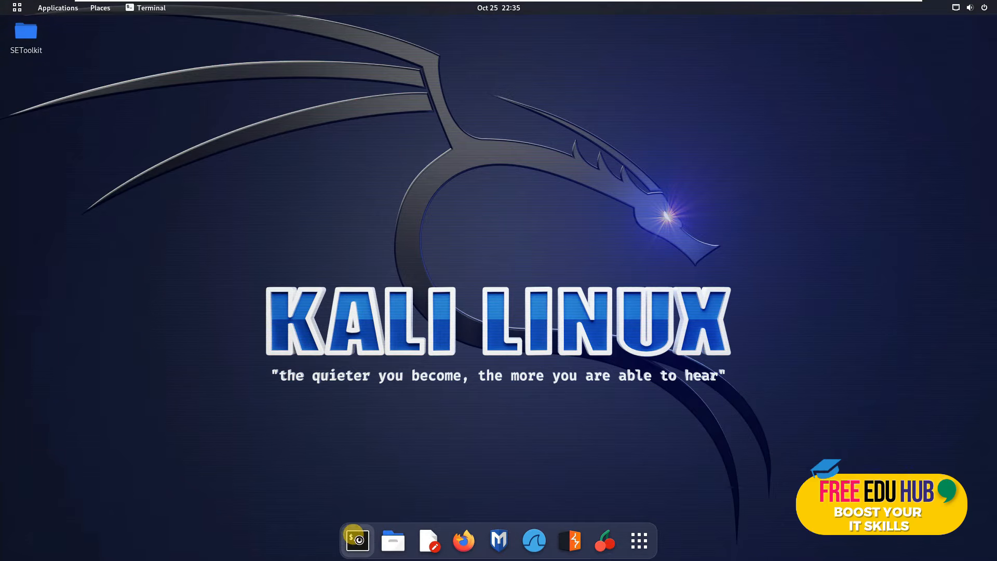
pyautogui.click(356, 541)
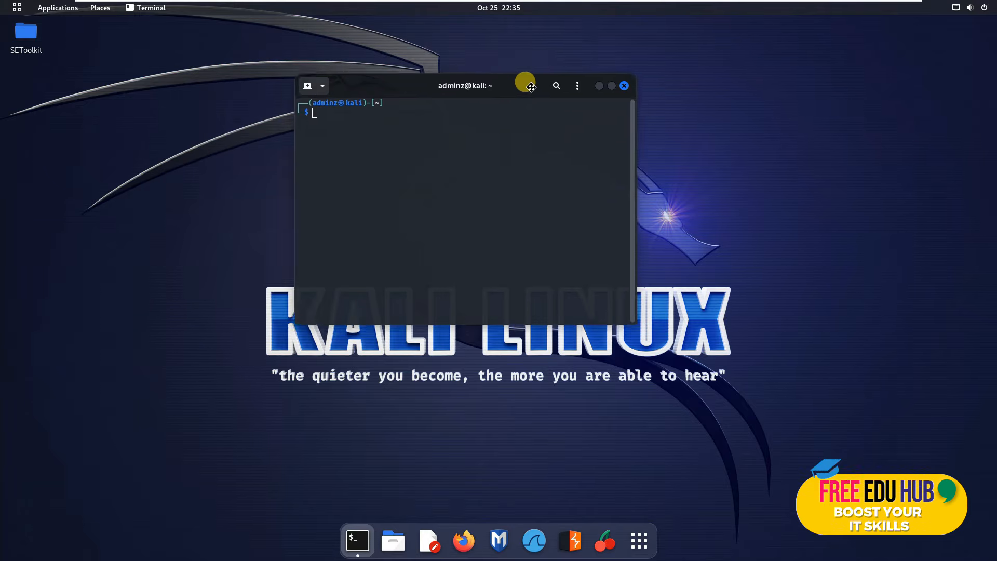
pyautogui.moveTo(464, 86); pyautogui.dragTo(515, 111)
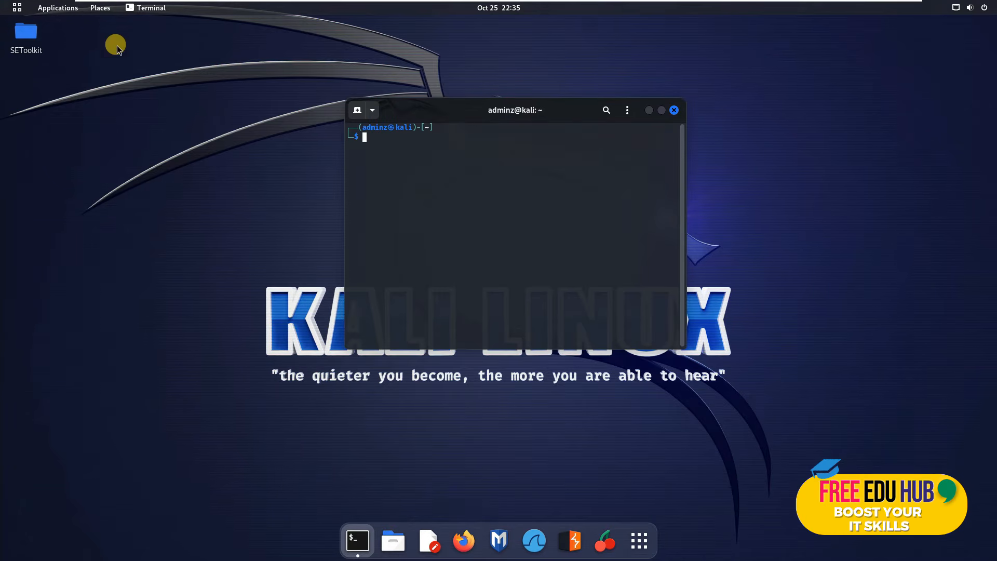
# - Launch john from Applications > 05 - Password Attacks, close its window, and refocus the terminal
pyautogui.click(57, 8)
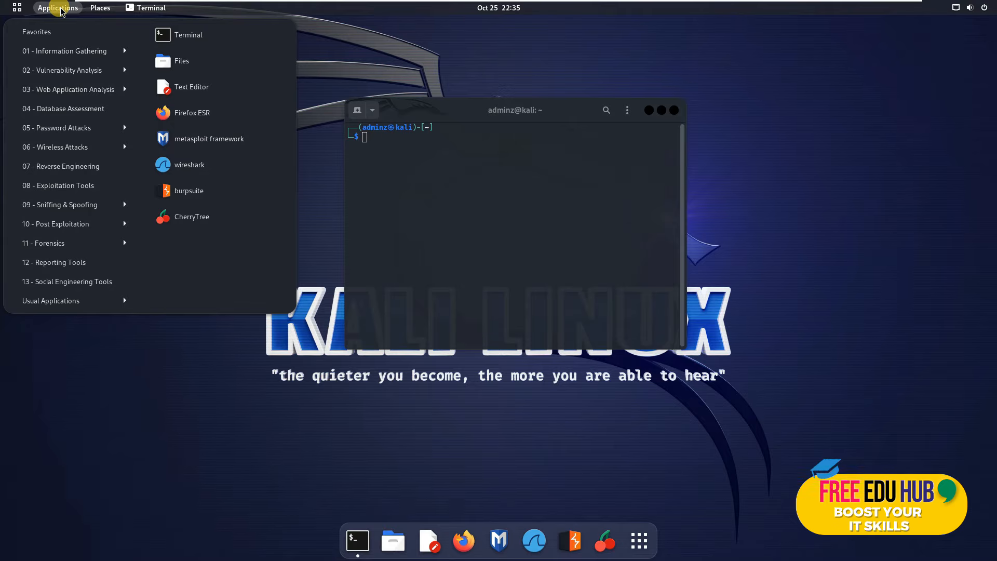
pyautogui.moveTo(63, 128)
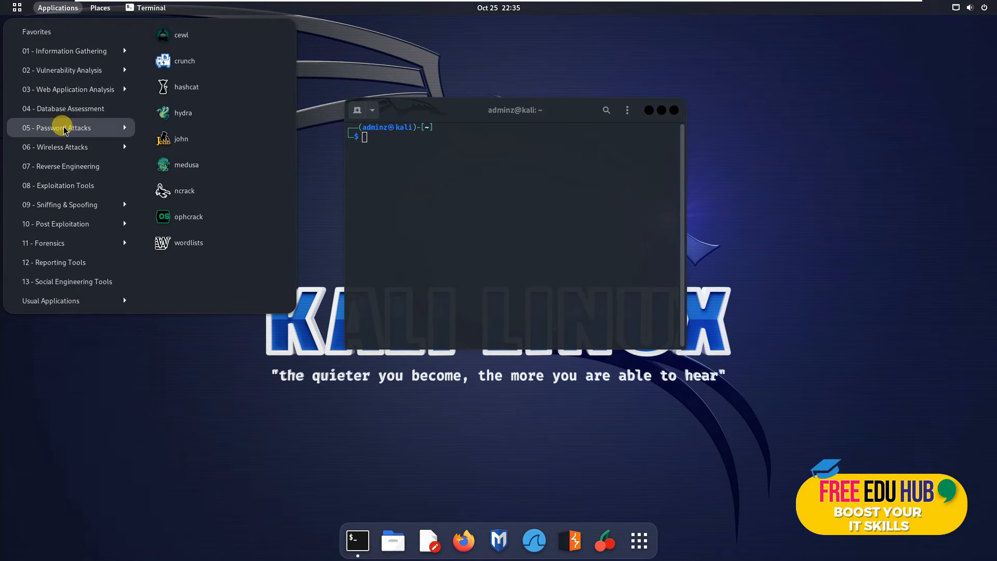
pyautogui.moveTo(192, 139)
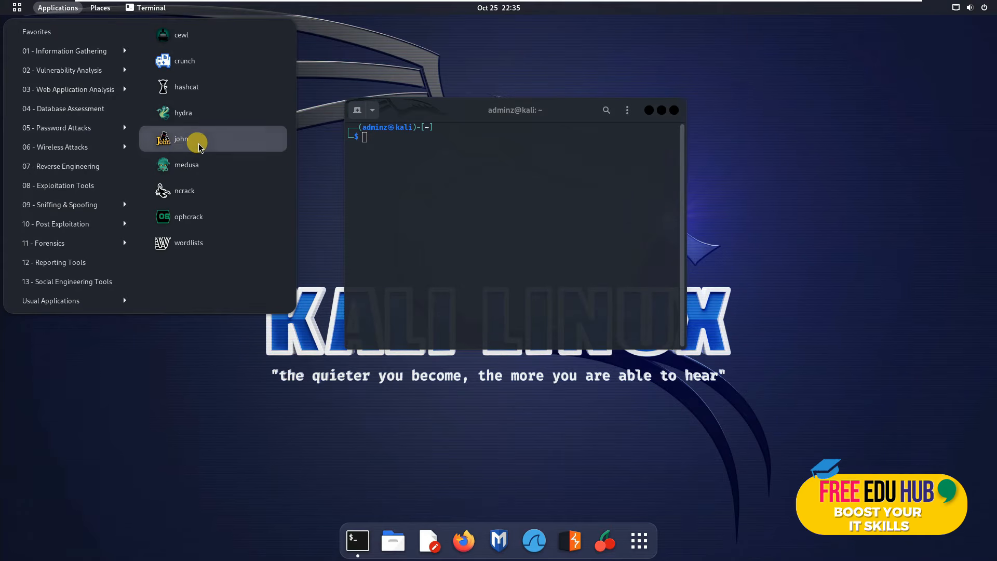
pyautogui.click(182, 139)
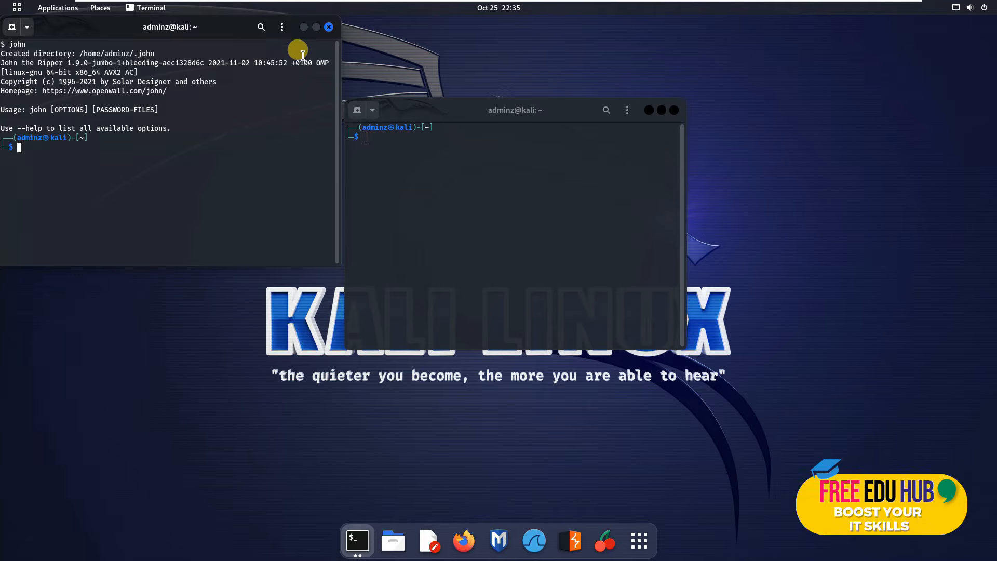
pyautogui.moveTo(329, 27)
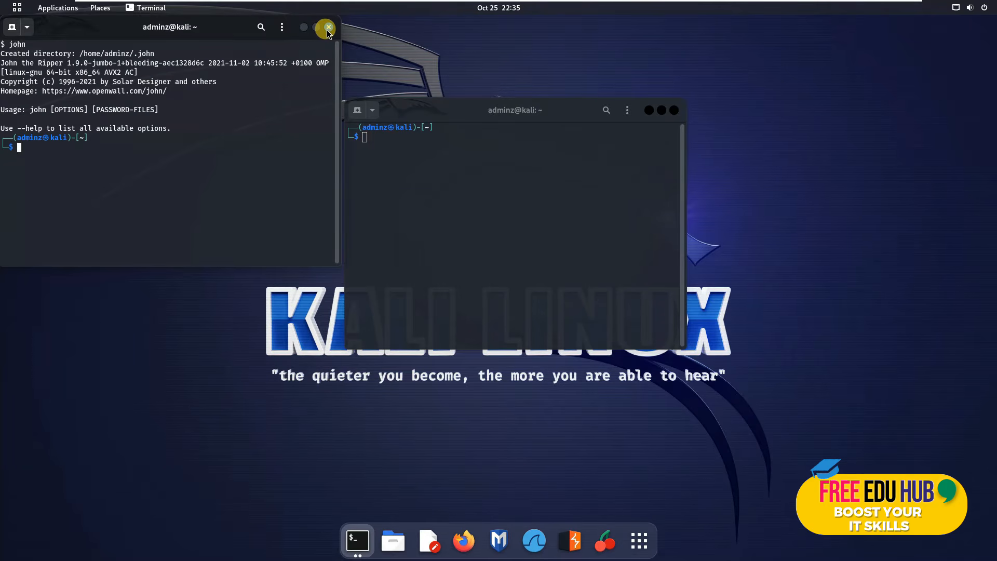
pyautogui.click(327, 27)
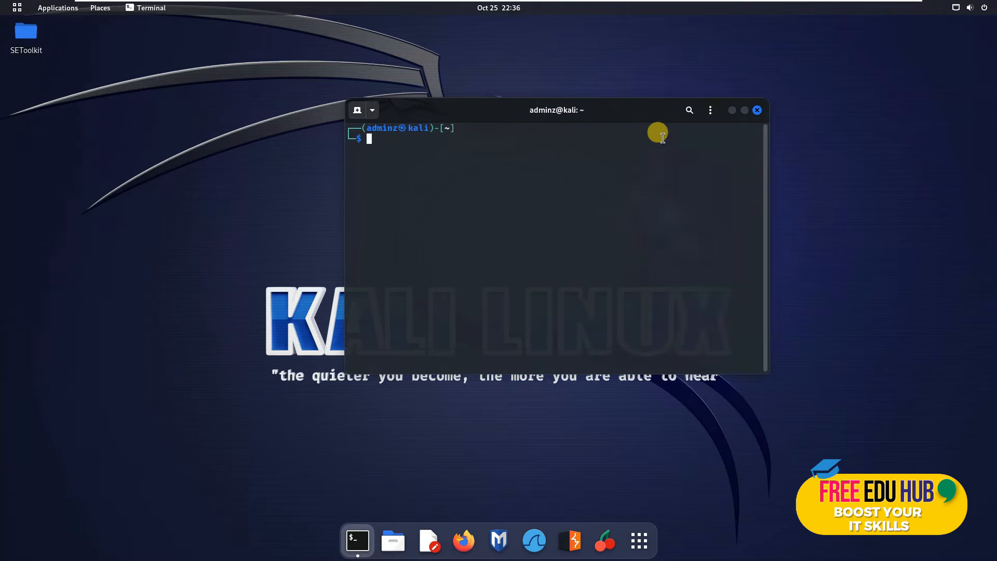
pyautogui.click(711, 110)
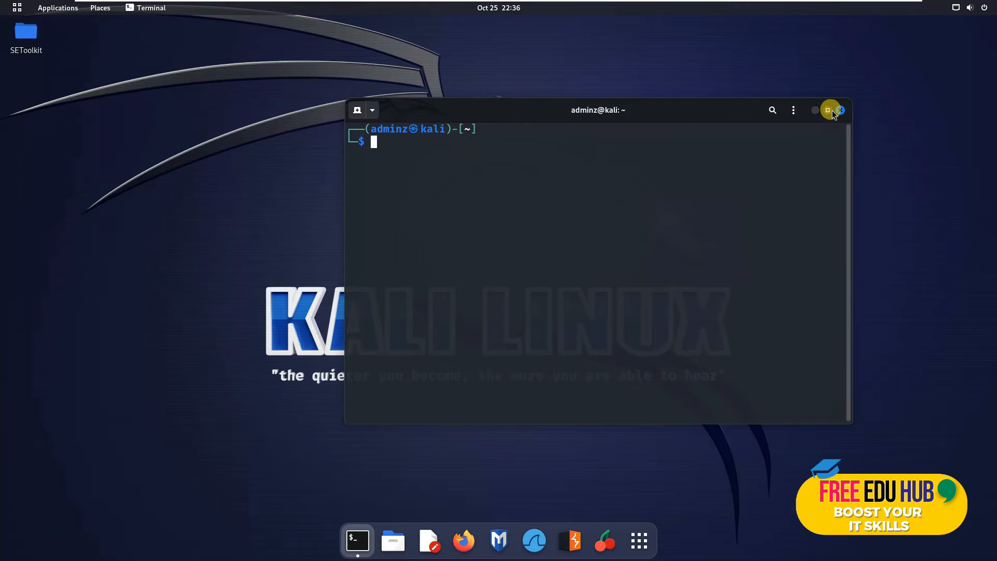
# - Enlarge the terminal and become root with sudo su
pyautogui.click(828, 110)
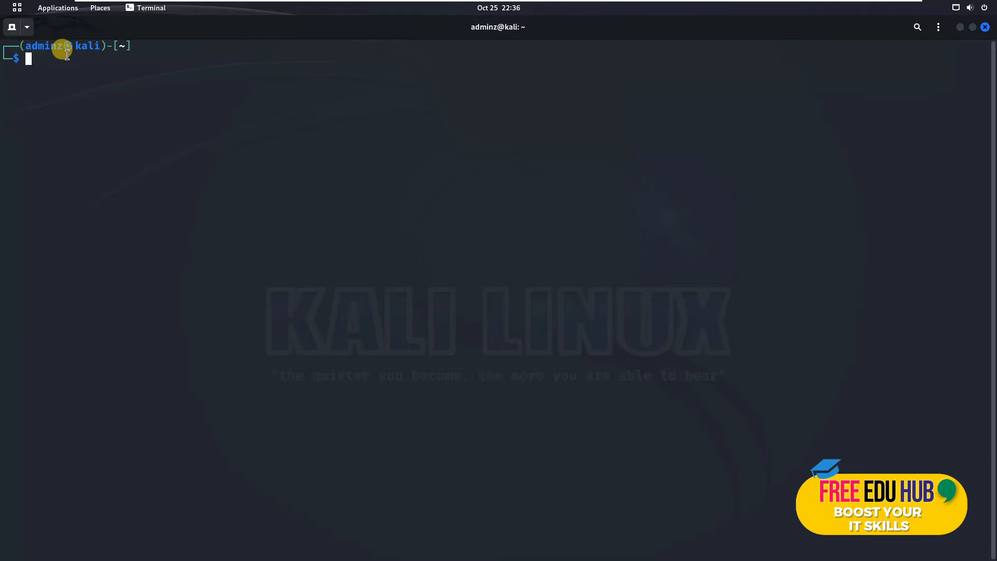
pyautogui.moveTo(76, 81)
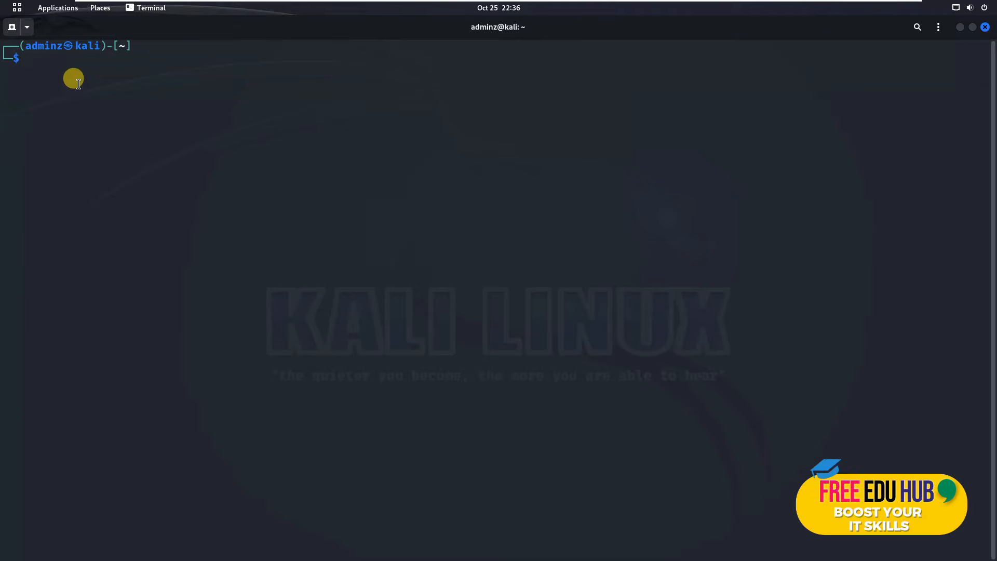
pyautogui.write('sudo su -')
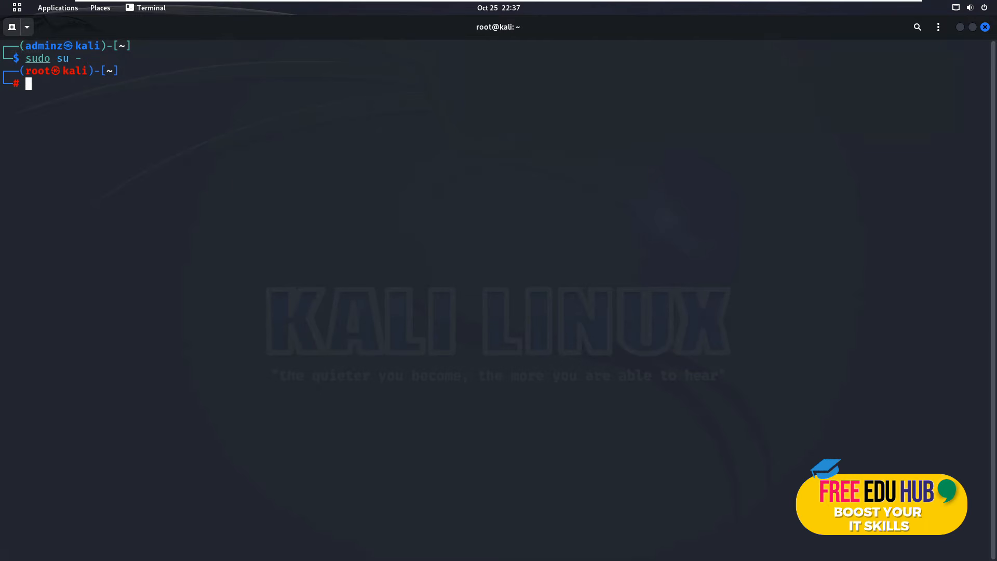
# - Print /etc/passwd to list the system's user accounts
pyautogui.write('cat')
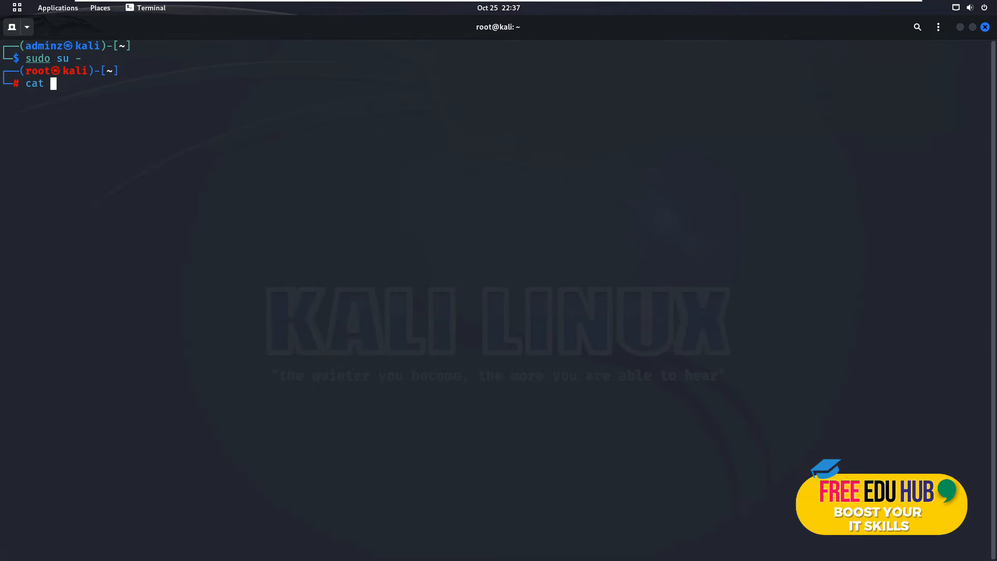
pyautogui.write('/etc')
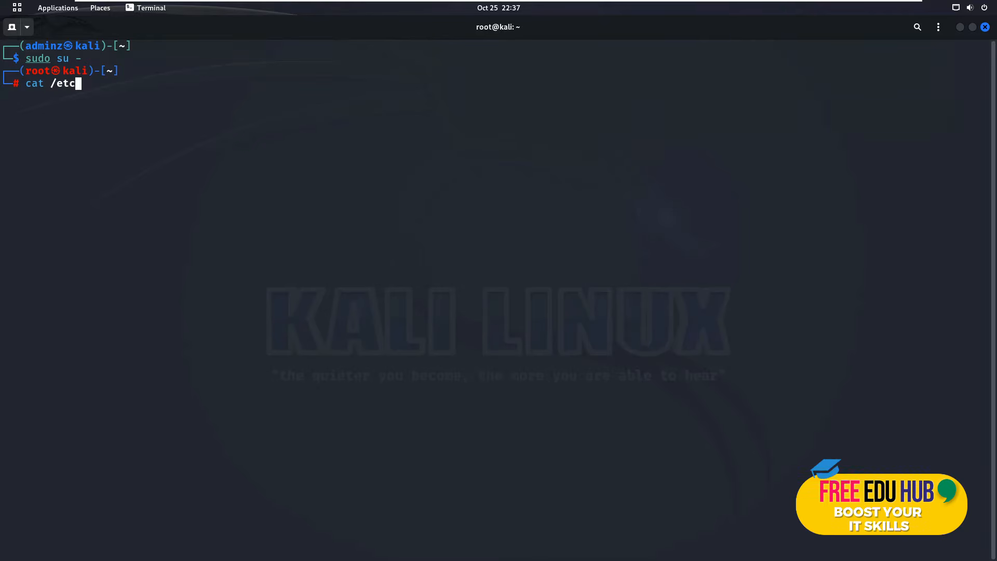
pyautogui.write('/pass')
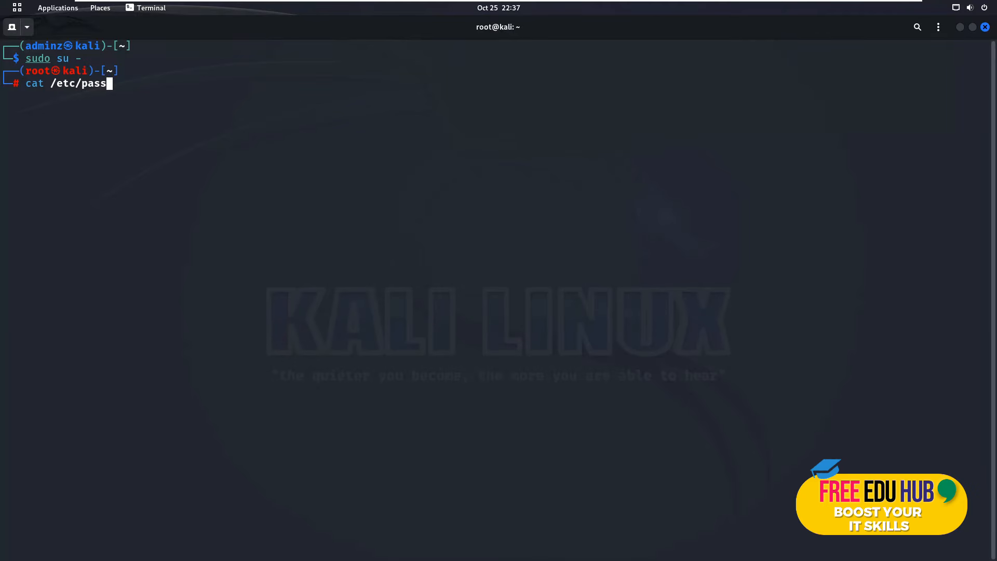
pyautogui.write('wd')
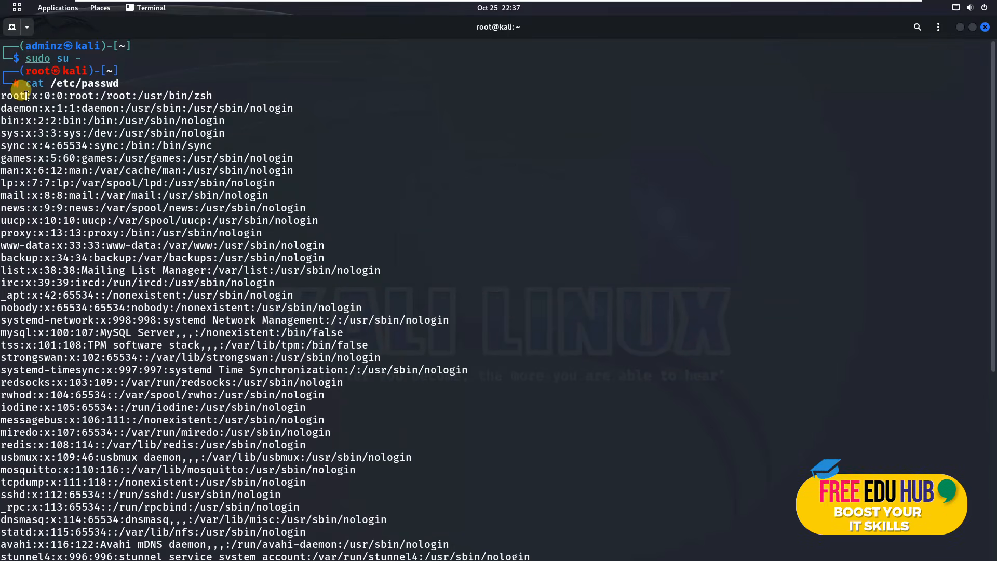
pyautogui.scroll(-3)
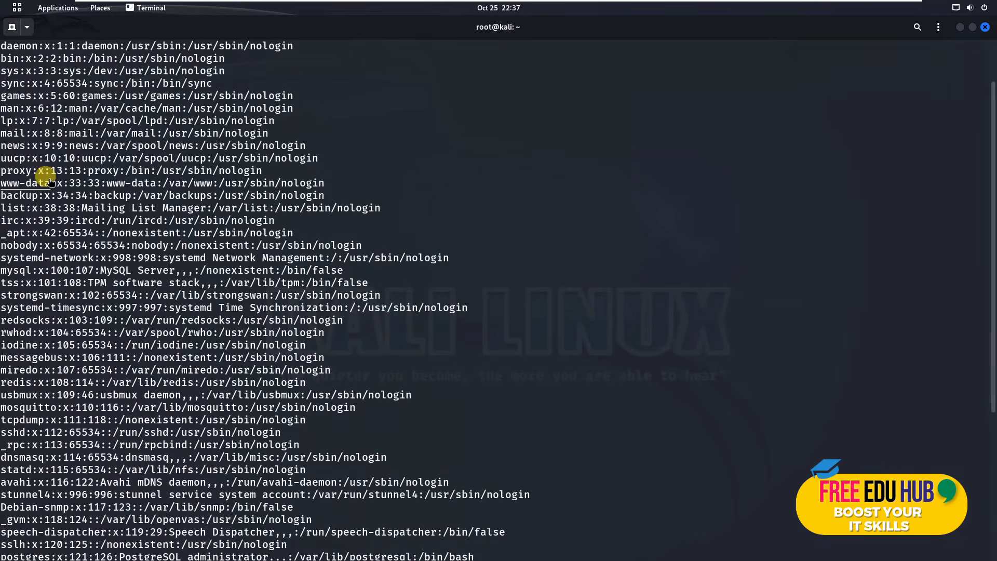
pyautogui.scroll(-3)
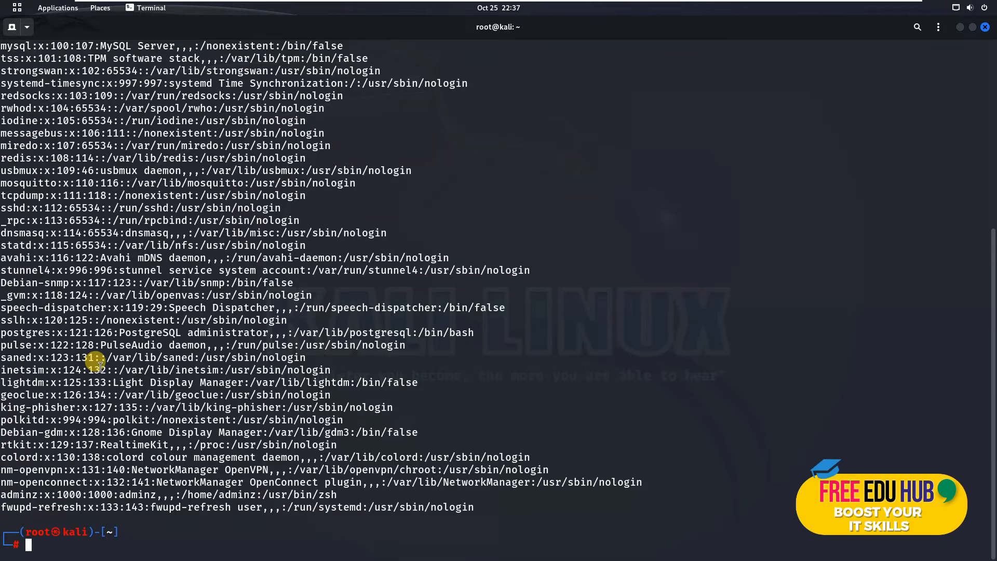
pyautogui.moveTo(73, 542)
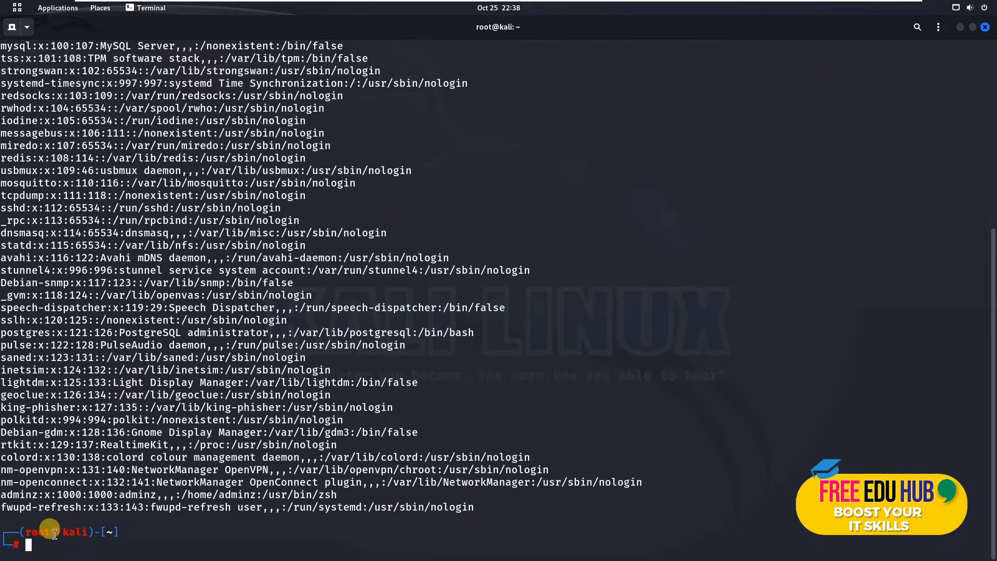
# - Print the /etc/shadow password hash entries as root and scroll through them
pyautogui.write('cat /etc/passwd')
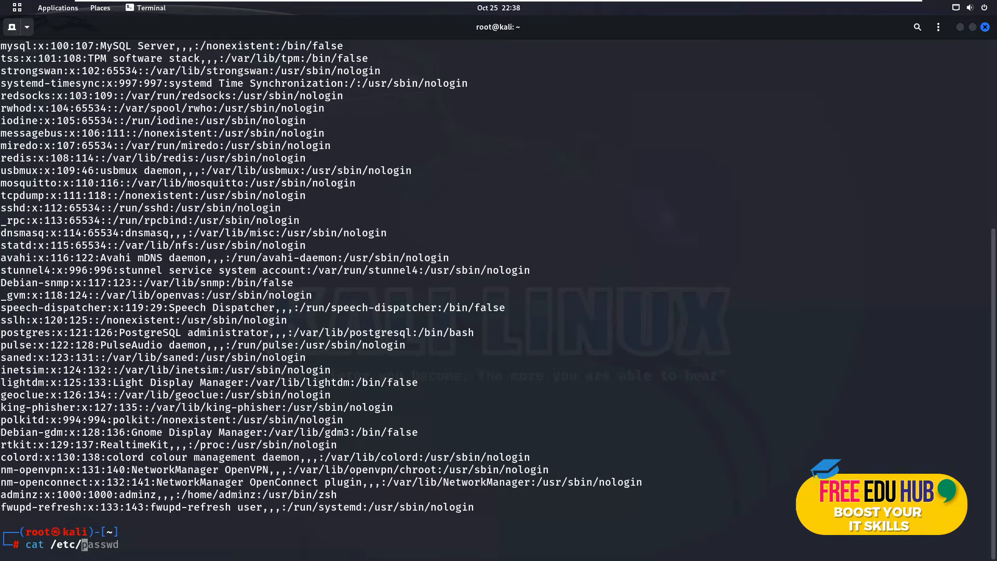
pyautogui.write('shado')
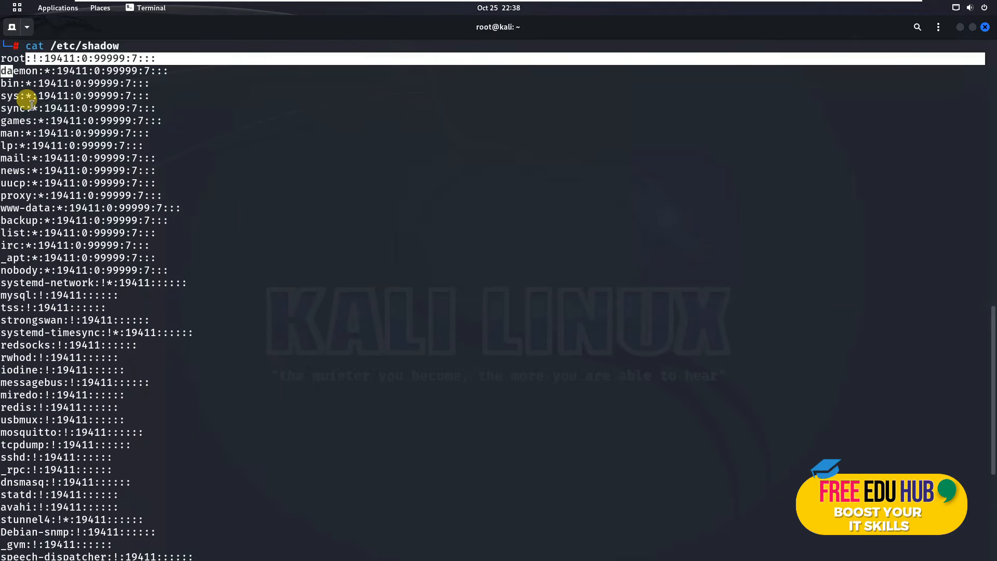
pyautogui.scroll(-3)
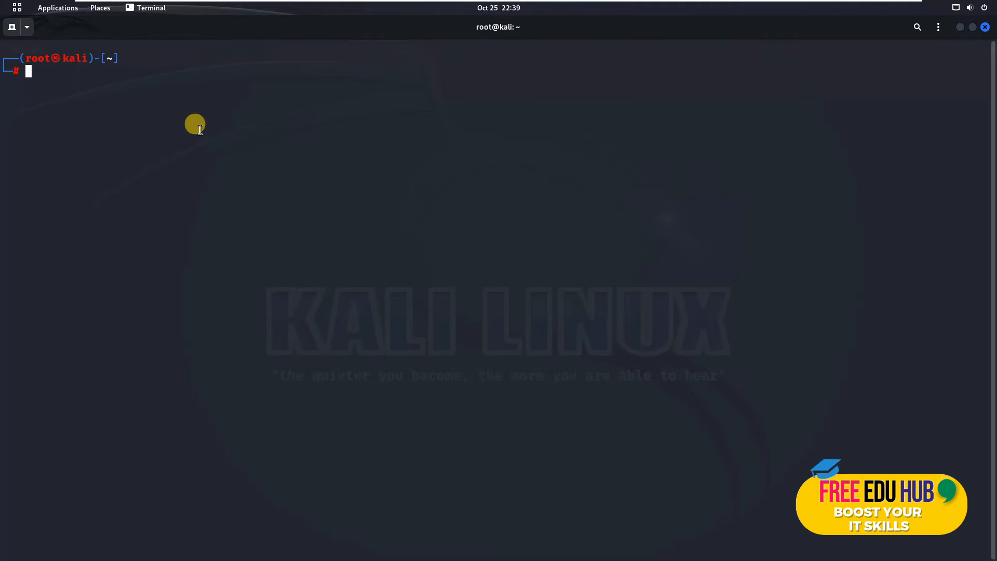
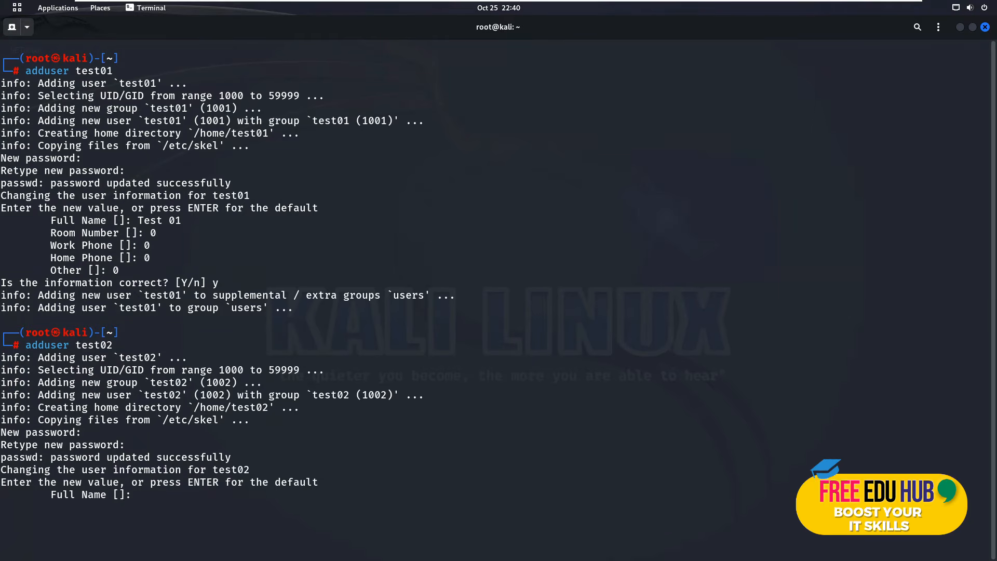
# - Create user test02, accepting the default personal details
pyautogui.press('Return')
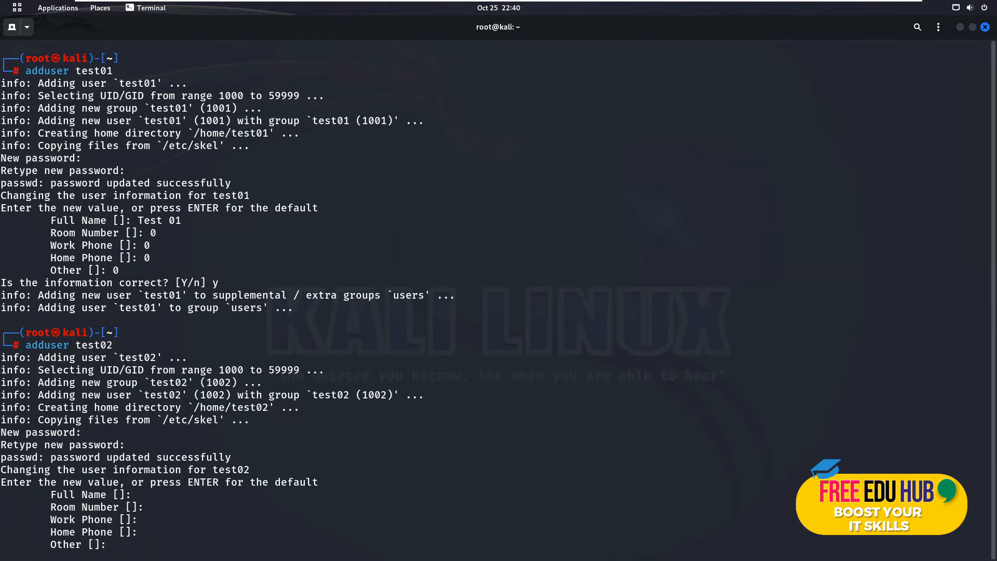
pyautogui.press('Return')
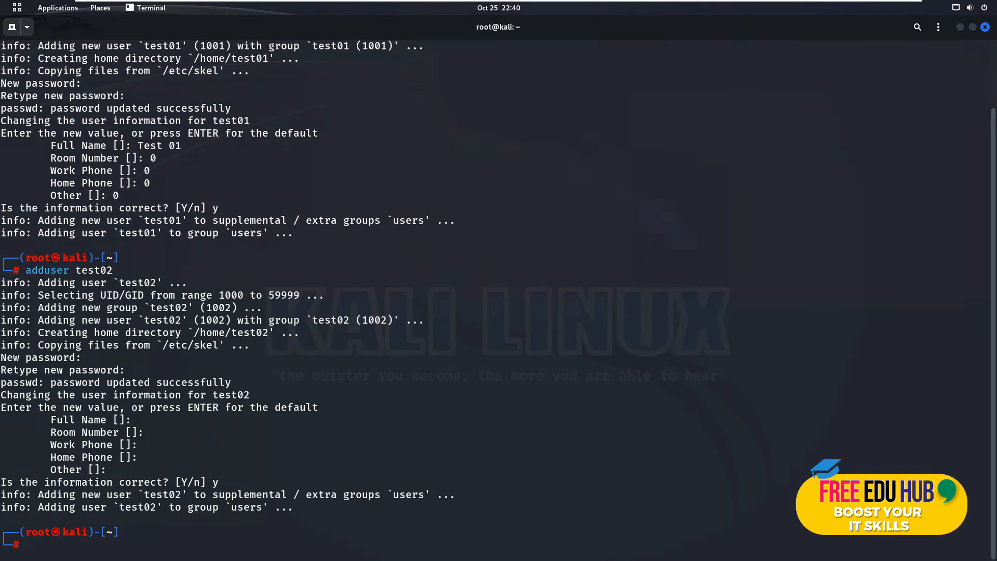
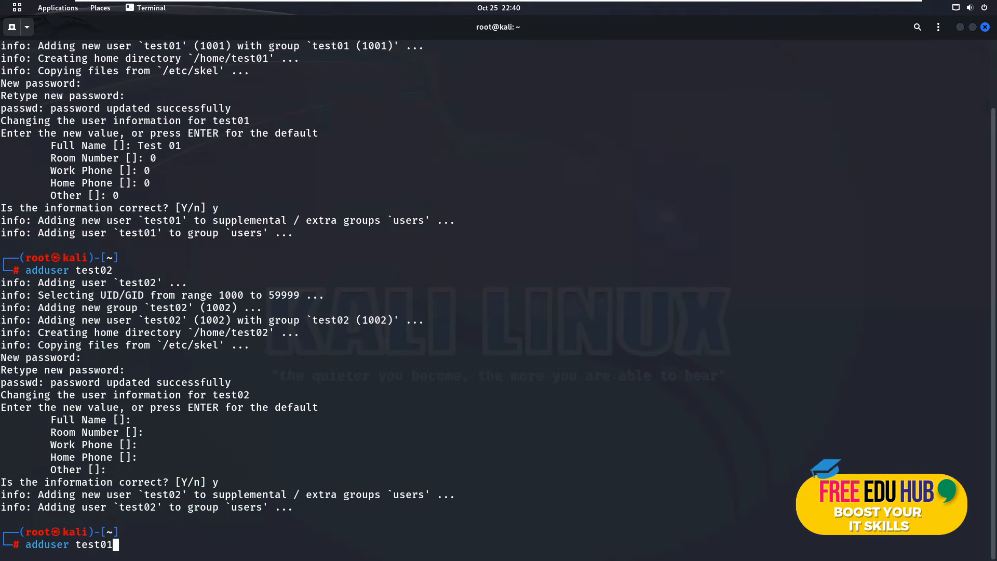
pyautogui.write('john /etc/shadow')
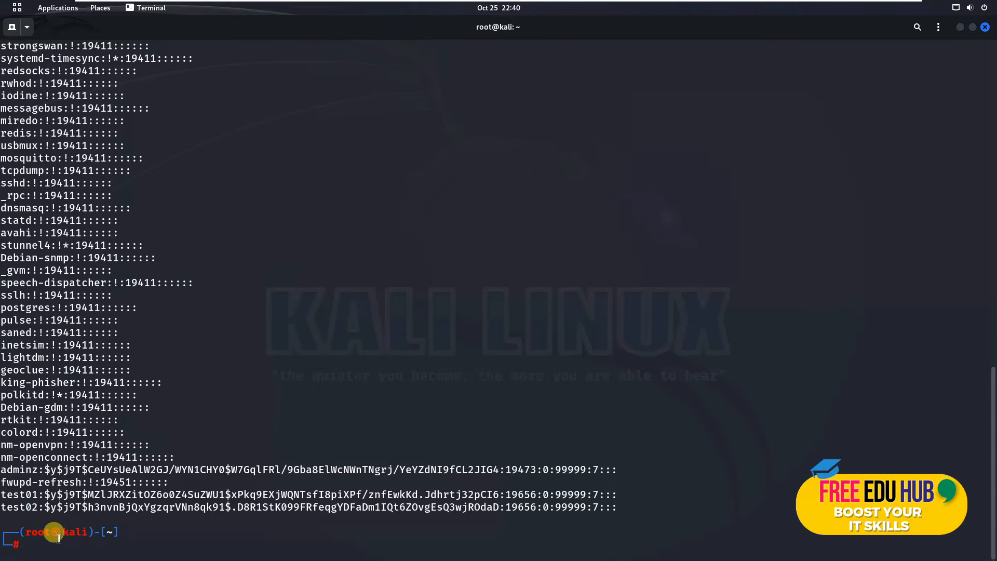
# - Copy /etc/shadow to ./pass.txt and confirm it with a listing
pyautogui.write('cp')
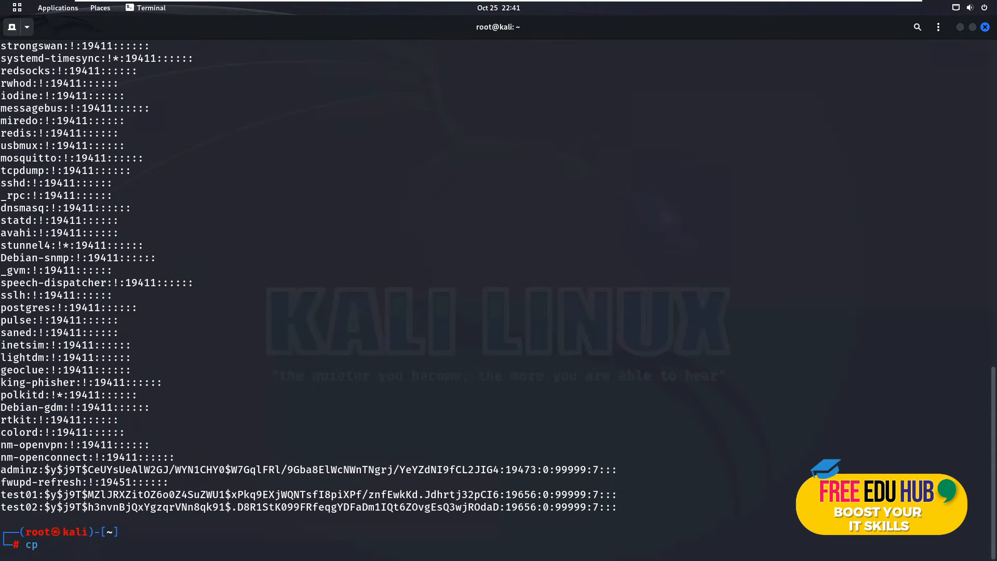
pyautogui.write('/etc/')
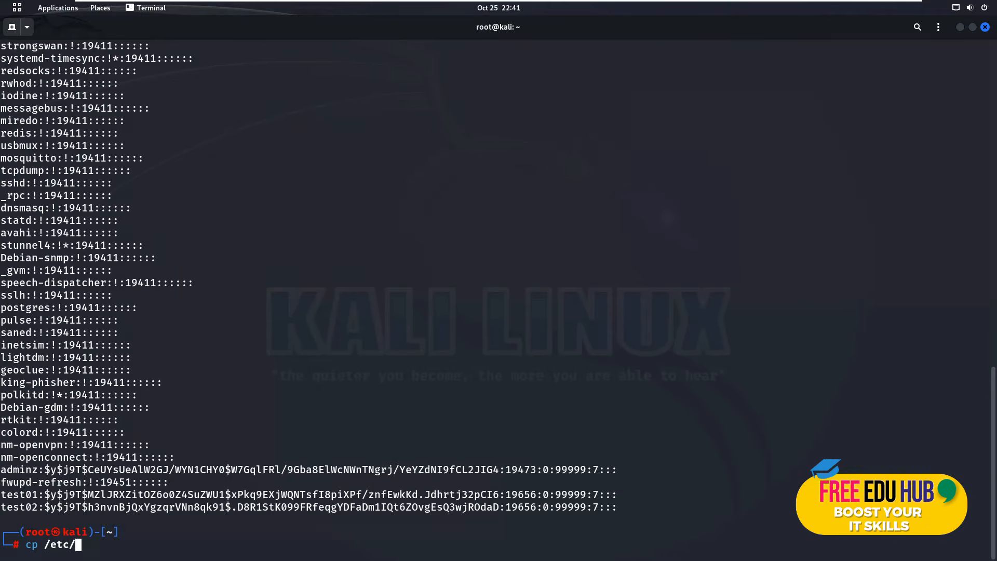
pyautogui.write('shadow')
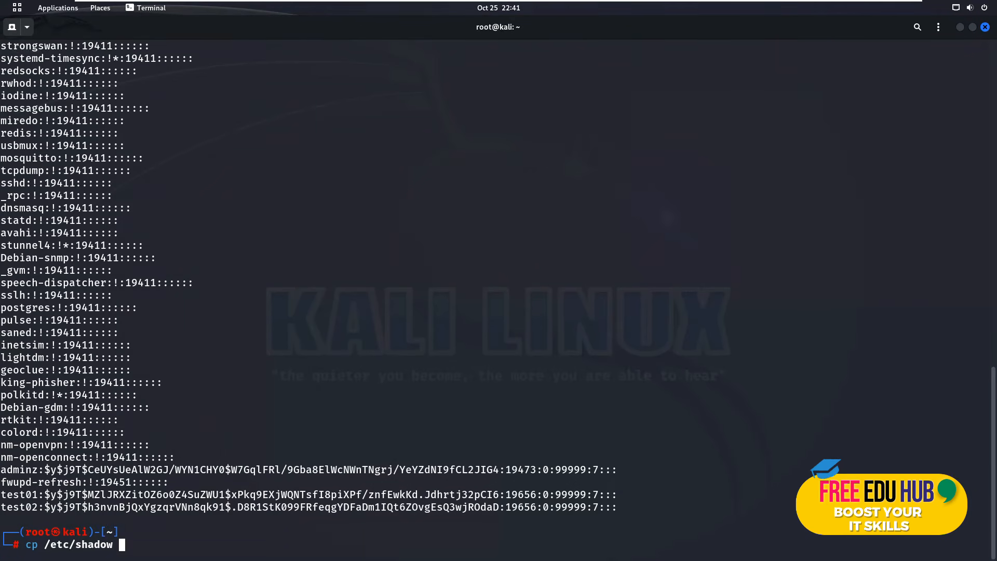
pyautogui.write('./')
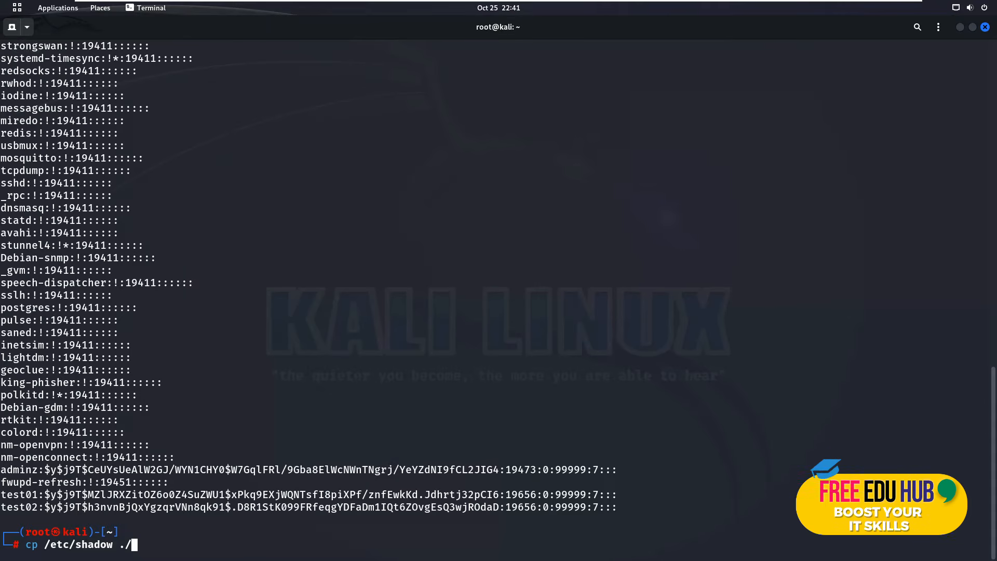
pyautogui.write('pass')
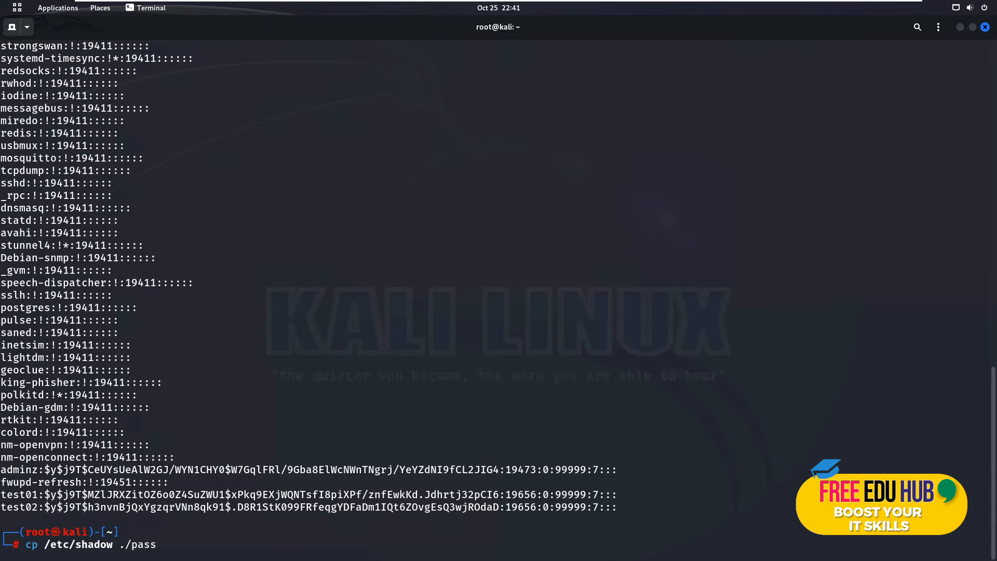
pyautogui.write('.txt')
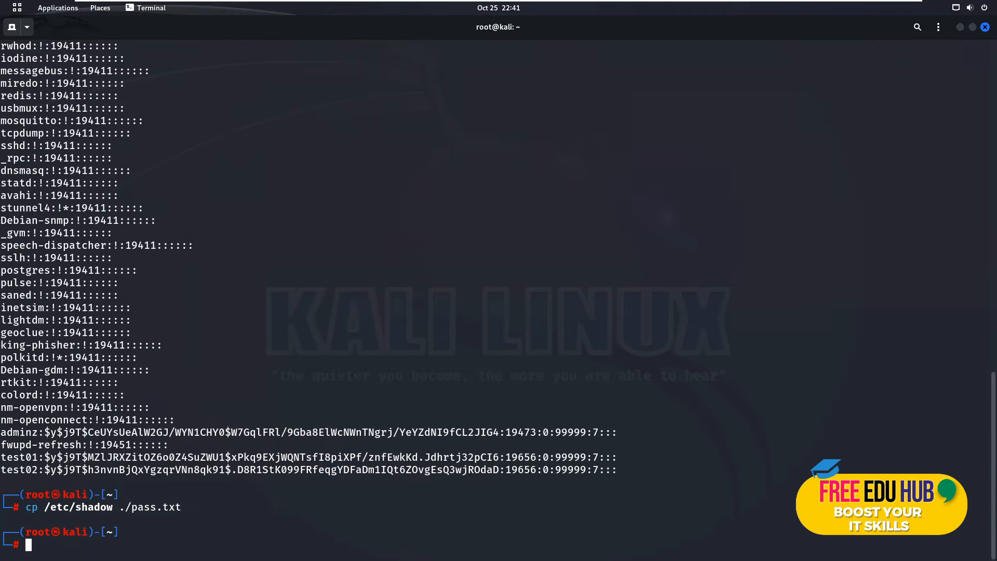
pyautogui.write('less sample')
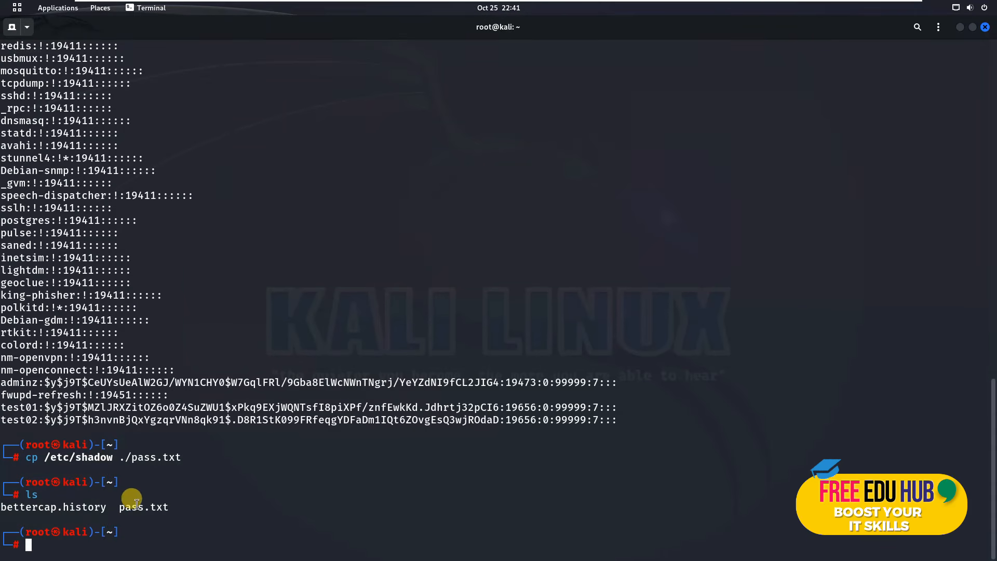
pyautogui.moveTo(57, 550)
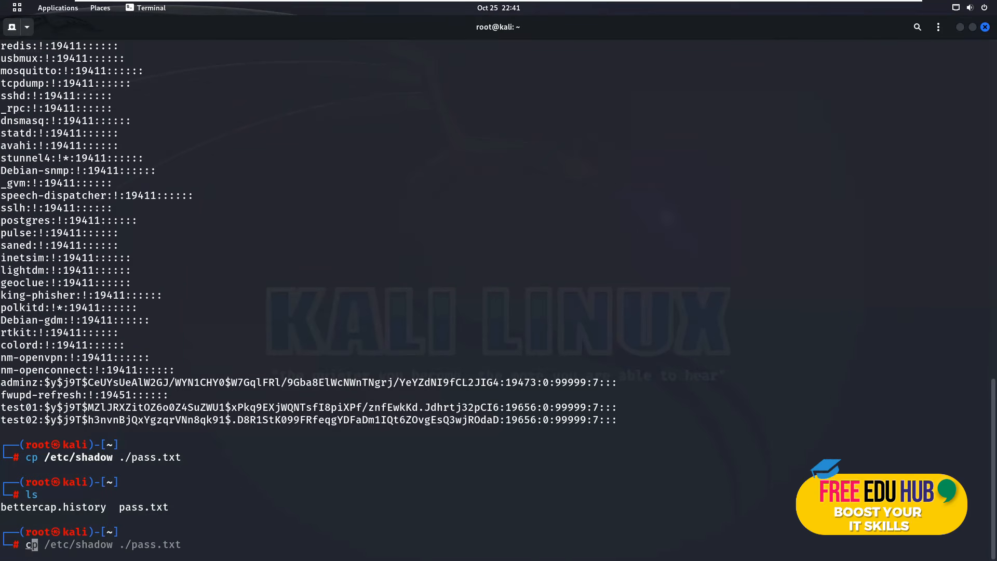
pyautogui.write('cat pas')
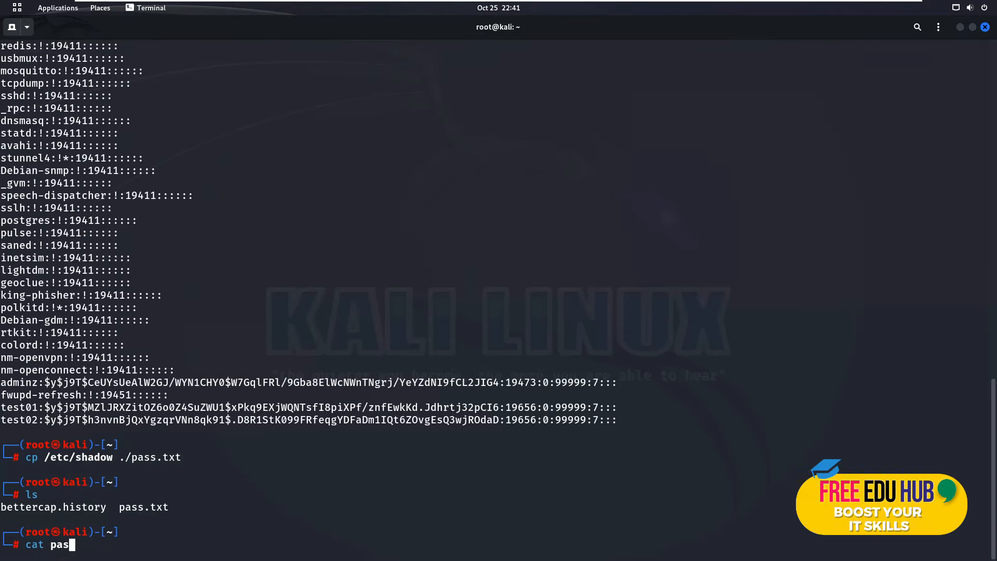
pyautogui.write('s.t')
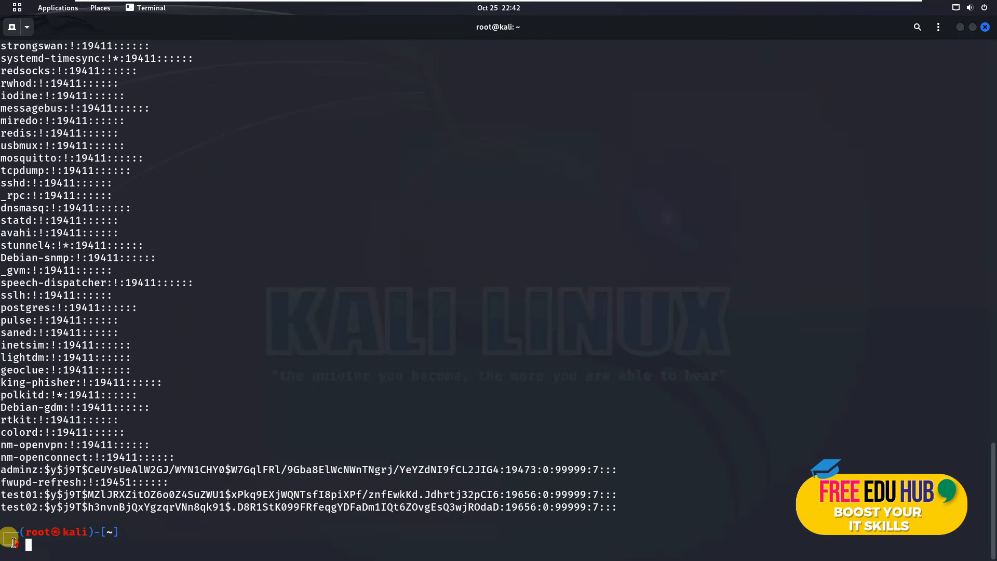
pyautogui.write('nano sample')
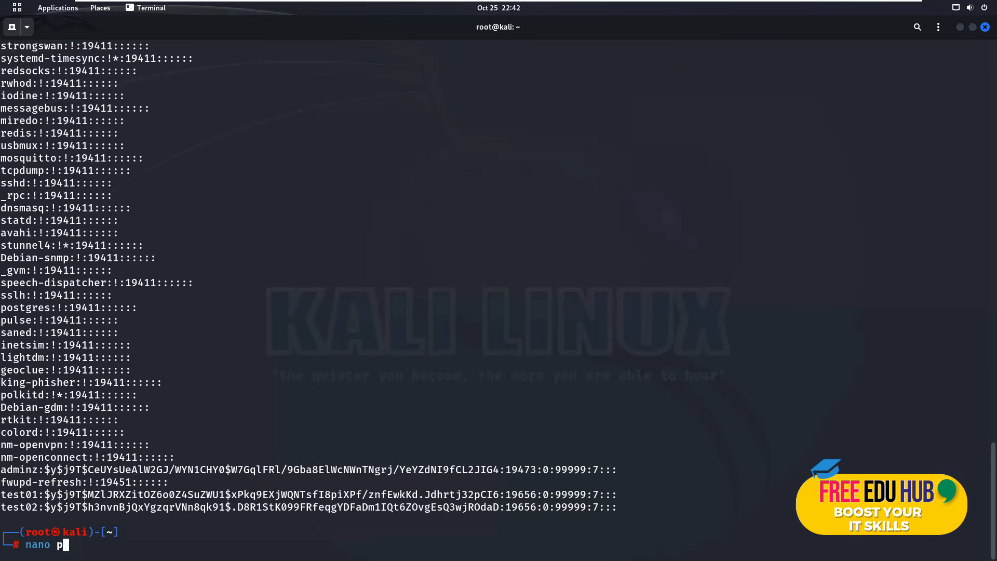
pyautogui.write('ass.tx')
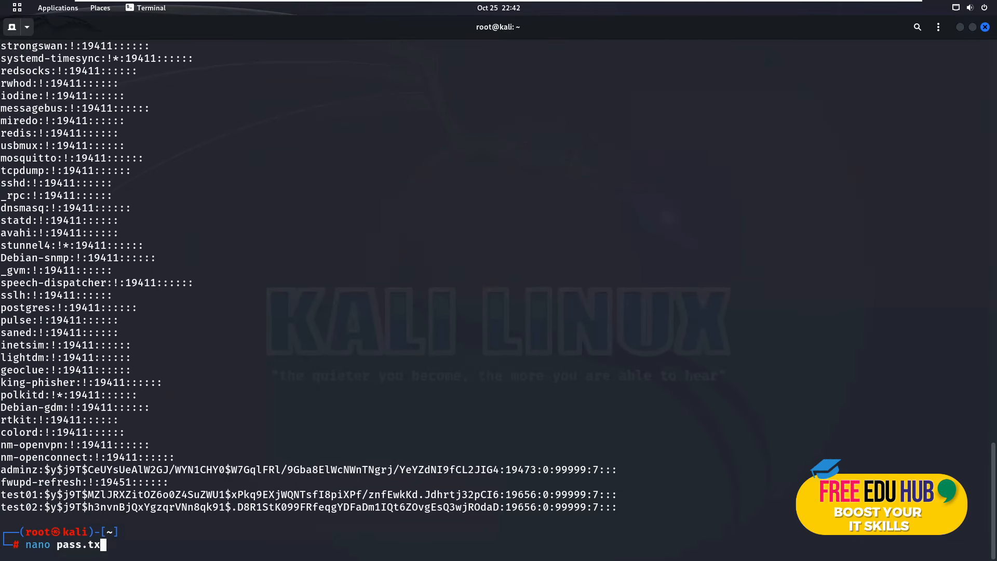
pyautogui.press('Return')
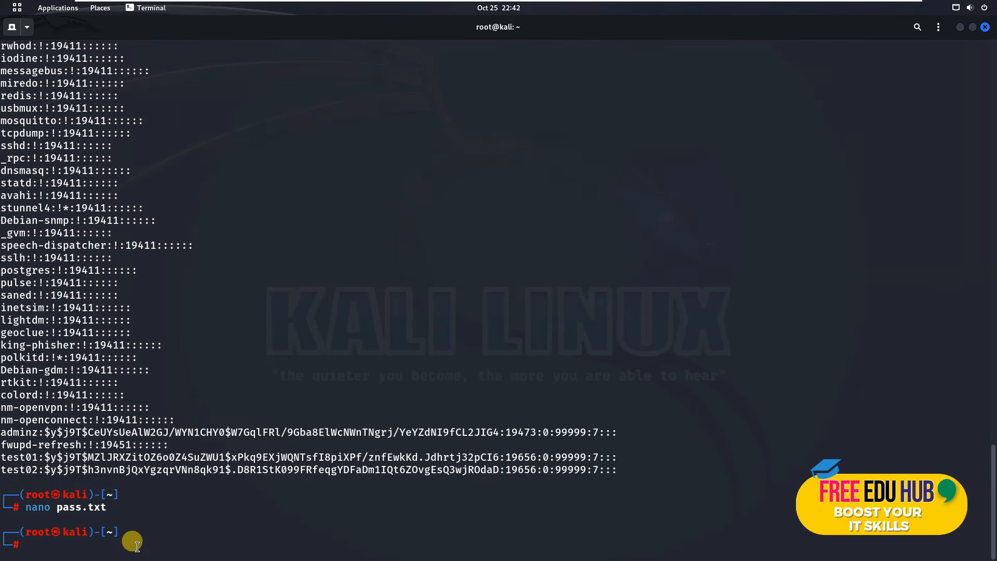
pyautogui.write('cat pass.txt')
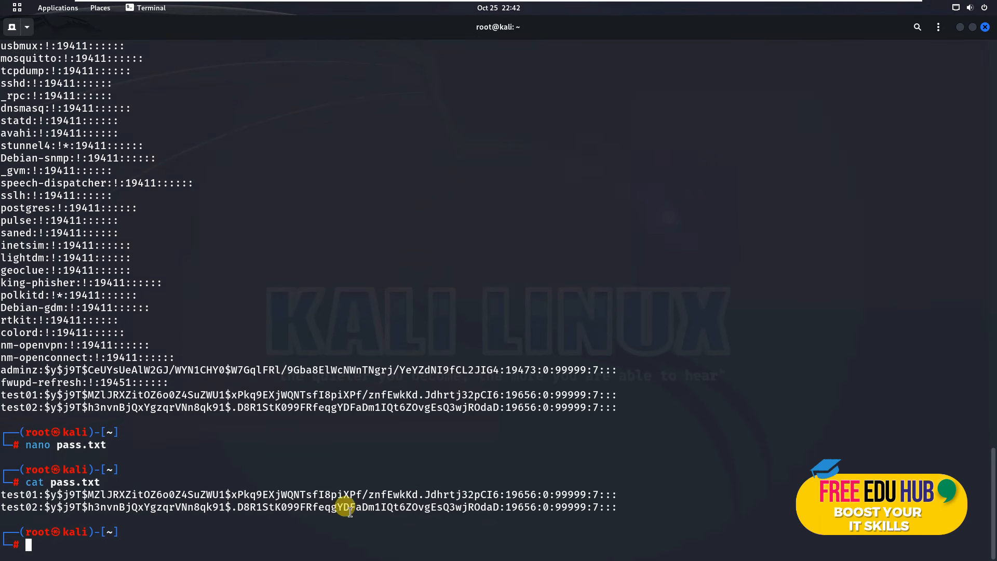
pyautogui.moveTo(47, 482)
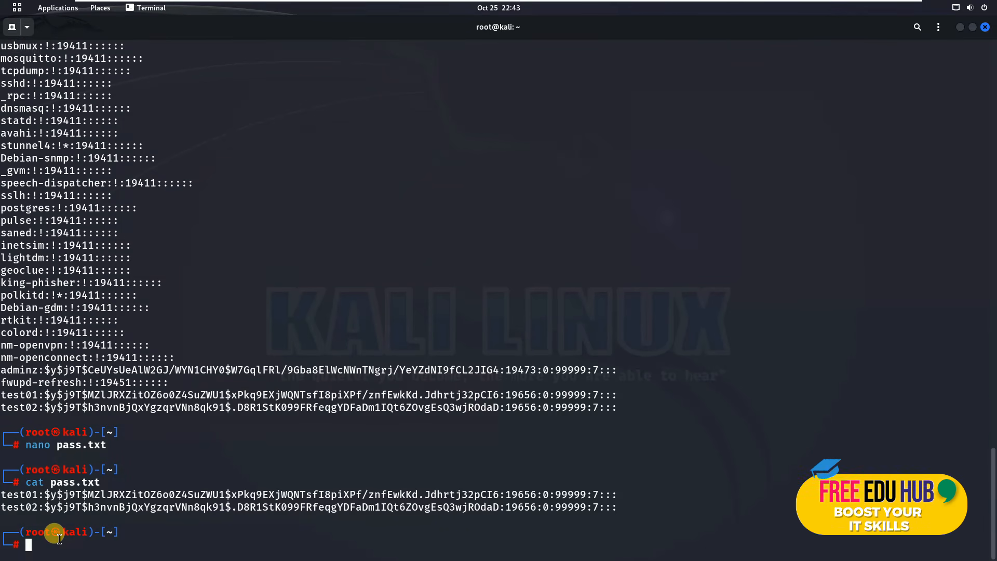
pyautogui.write('john /etc/shadow')
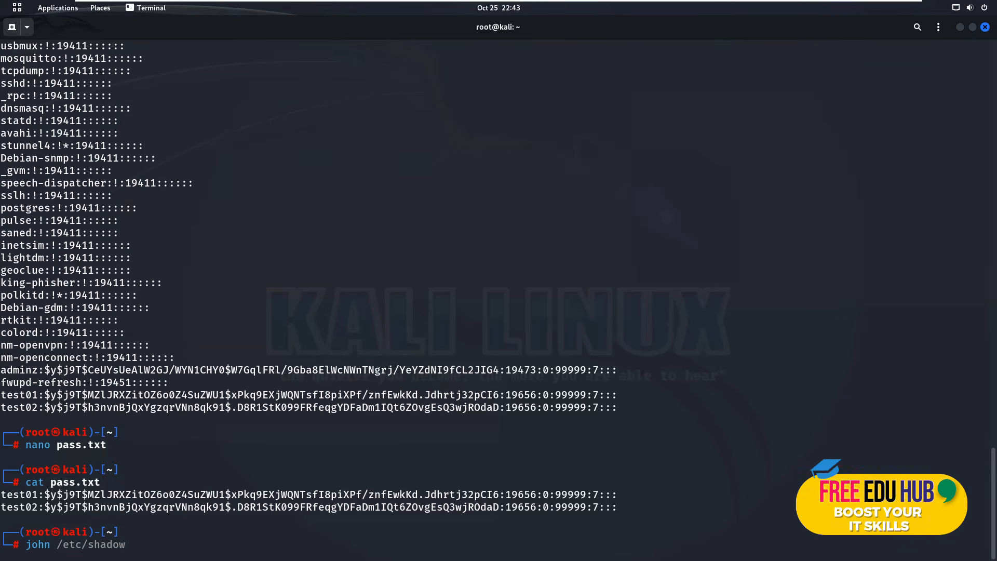
pyautogui.write('-for')
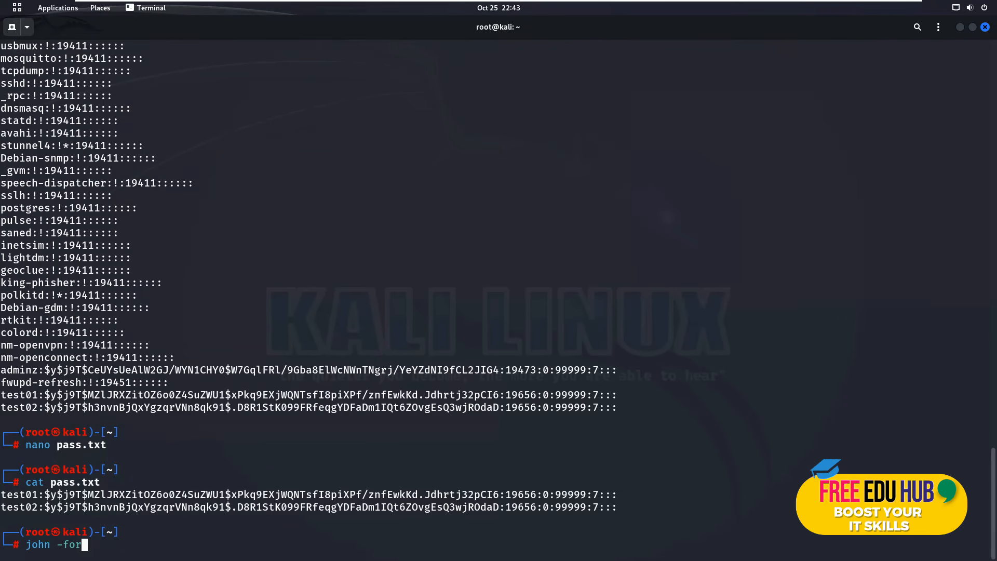
pyautogui.write('mat')
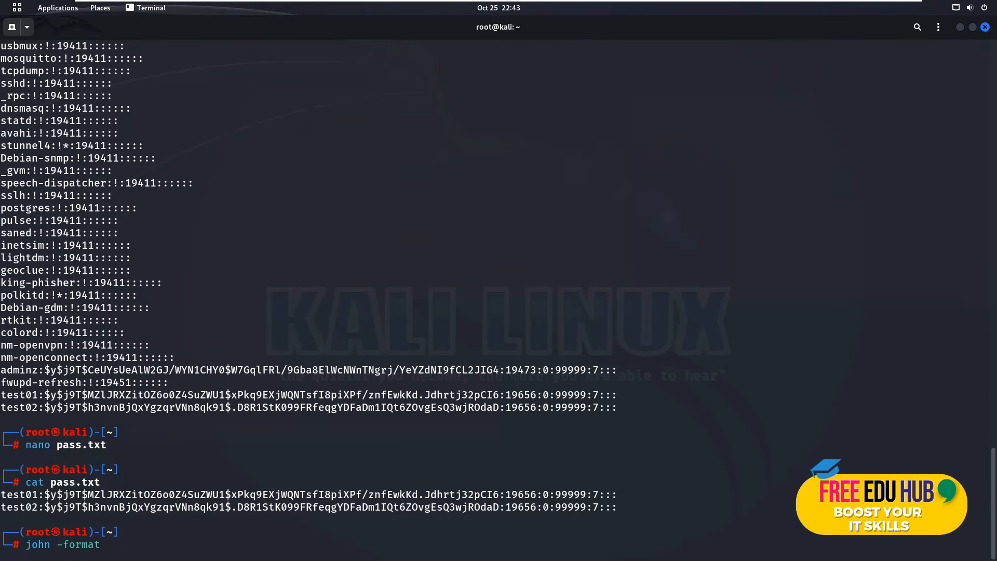
pyautogui.write('=c')
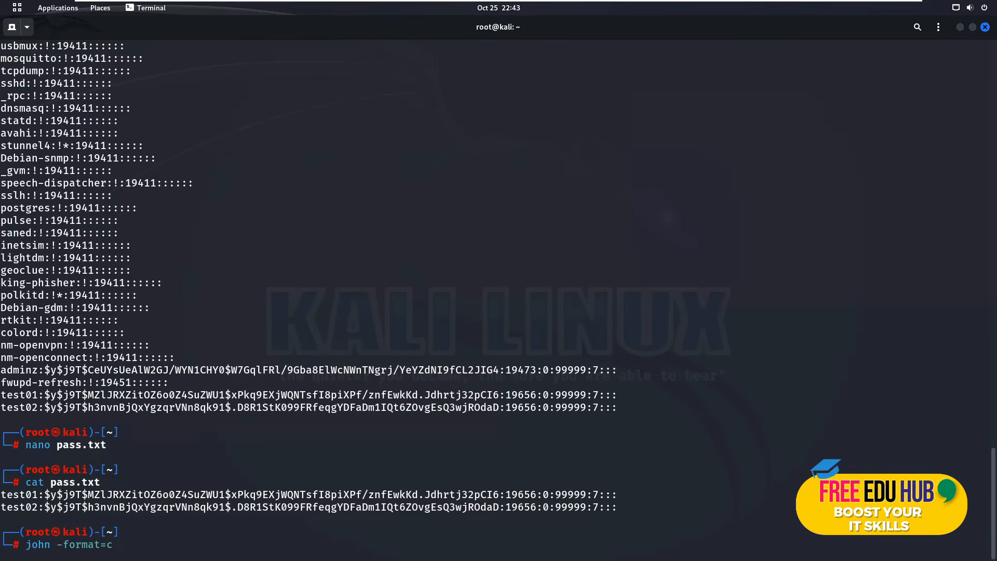
pyautogui.write('rypt')
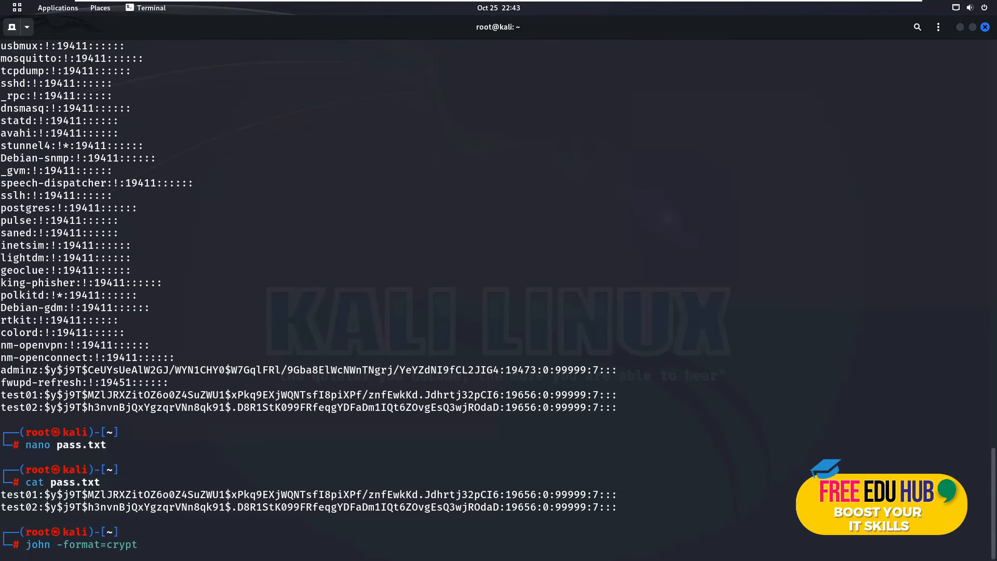
pyautogui.write('pas')
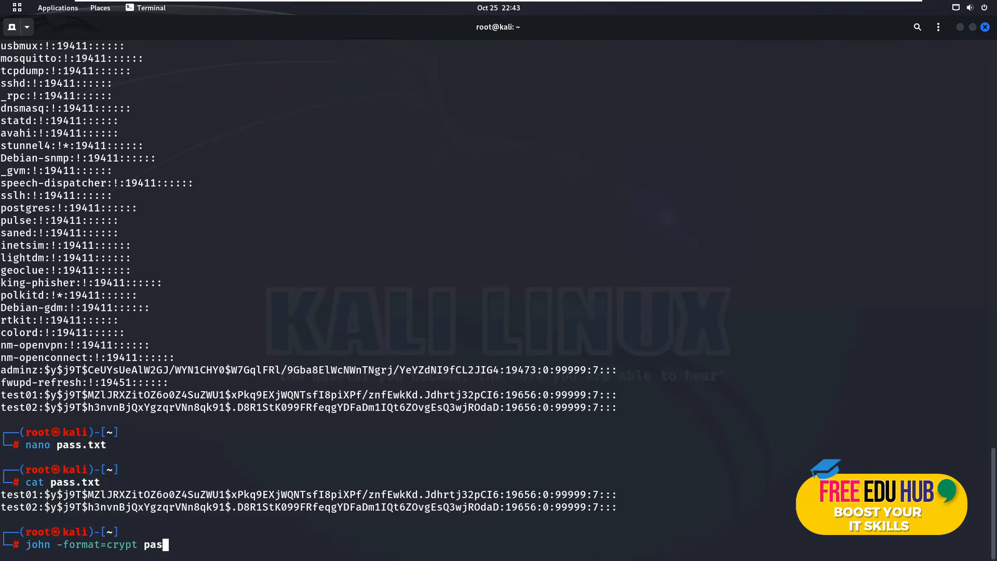
pyautogui.write('s.tx')
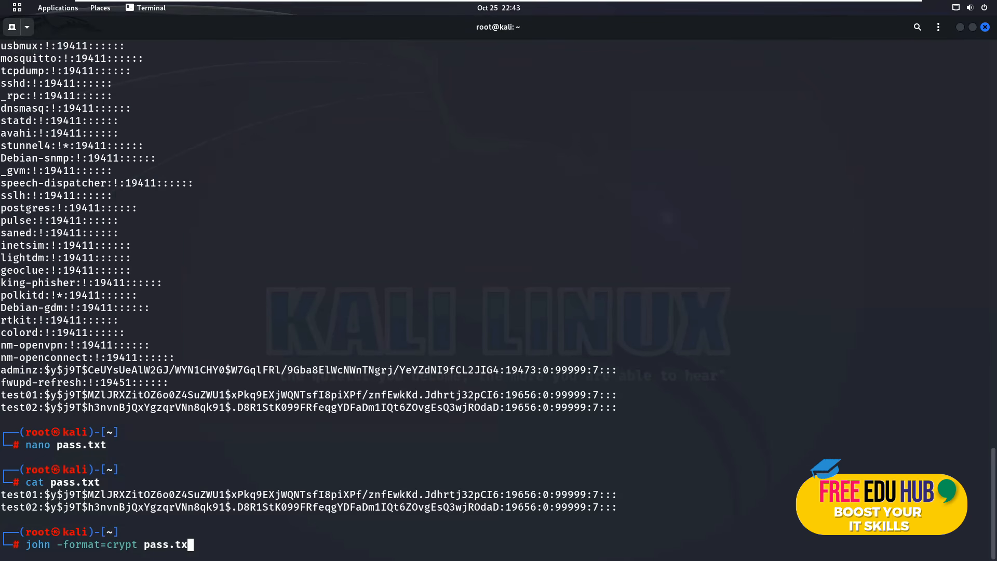
pyautogui.press('Return')
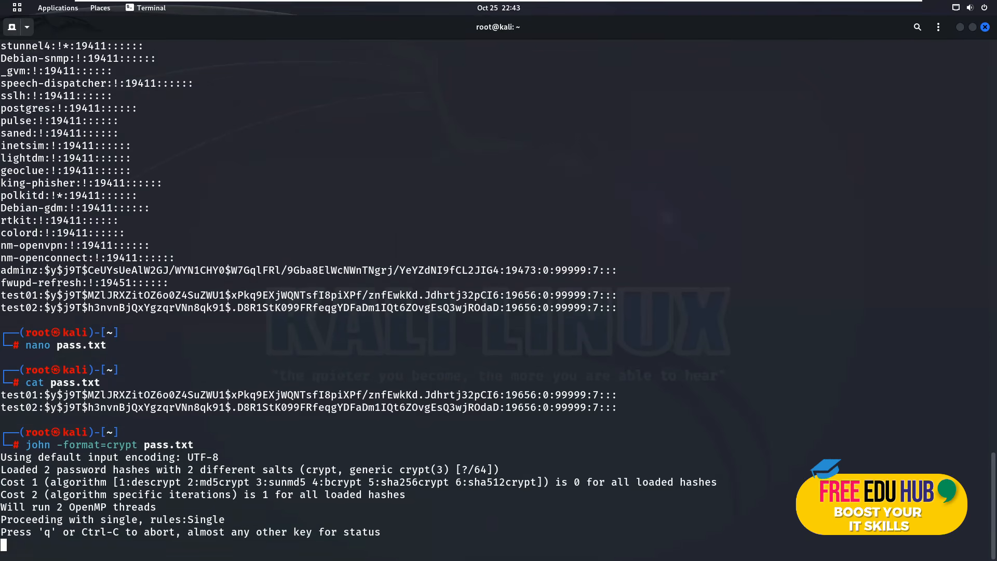
pyautogui.moveTo(35, 477)
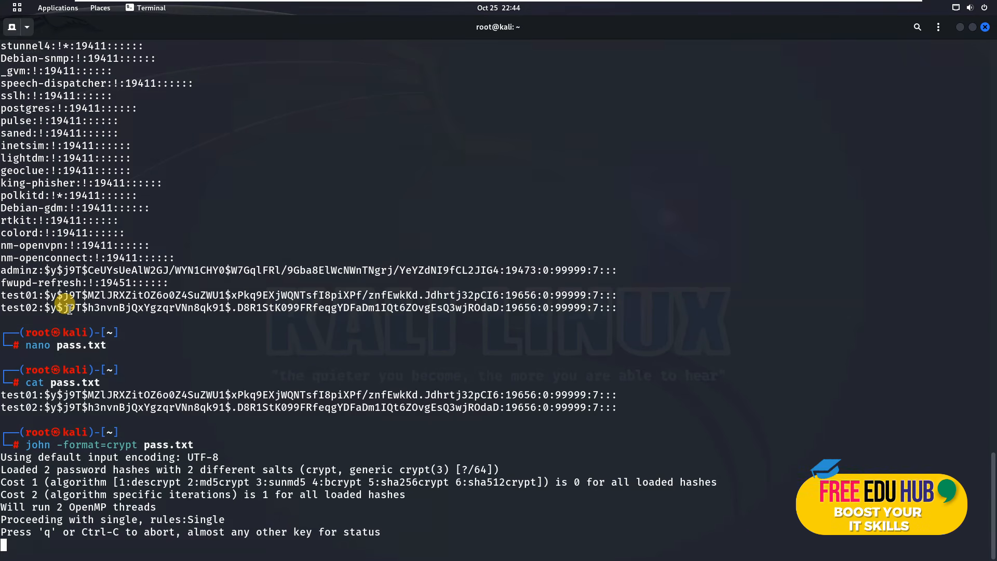
pyautogui.moveTo(30, 425)
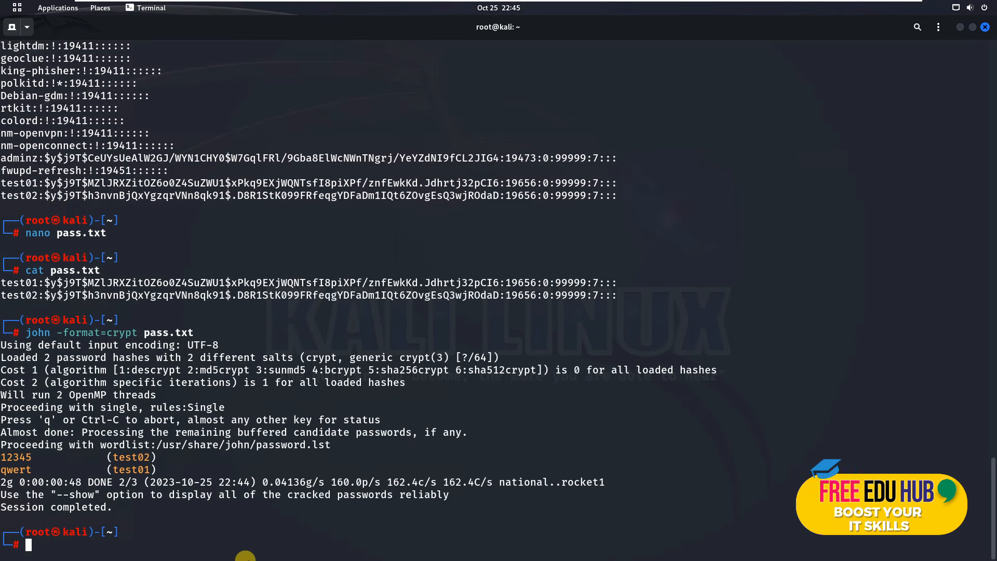
pyautogui.moveTo(127, 540)
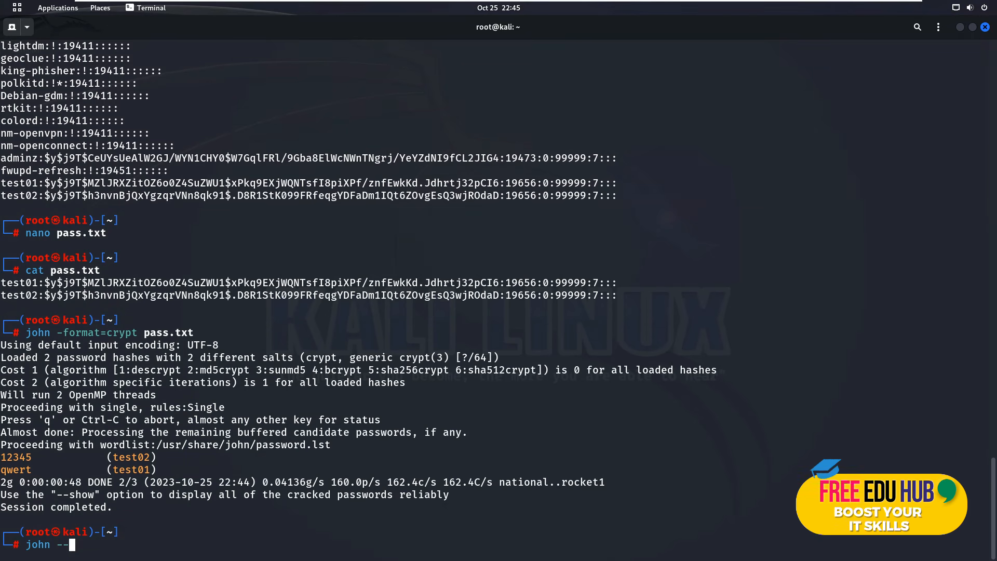
pyautogui.write('s')
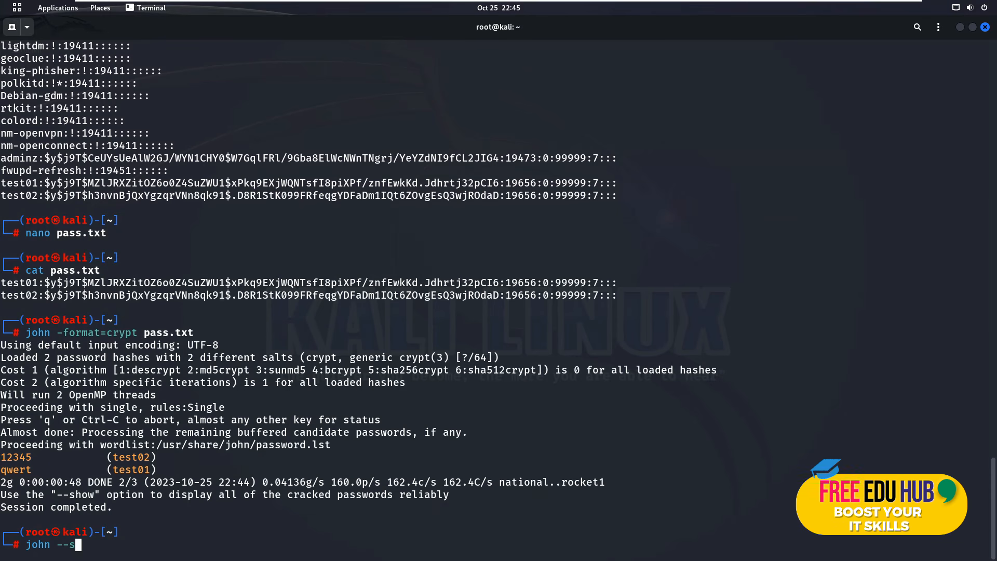
pyautogui.write('how pass.txt')
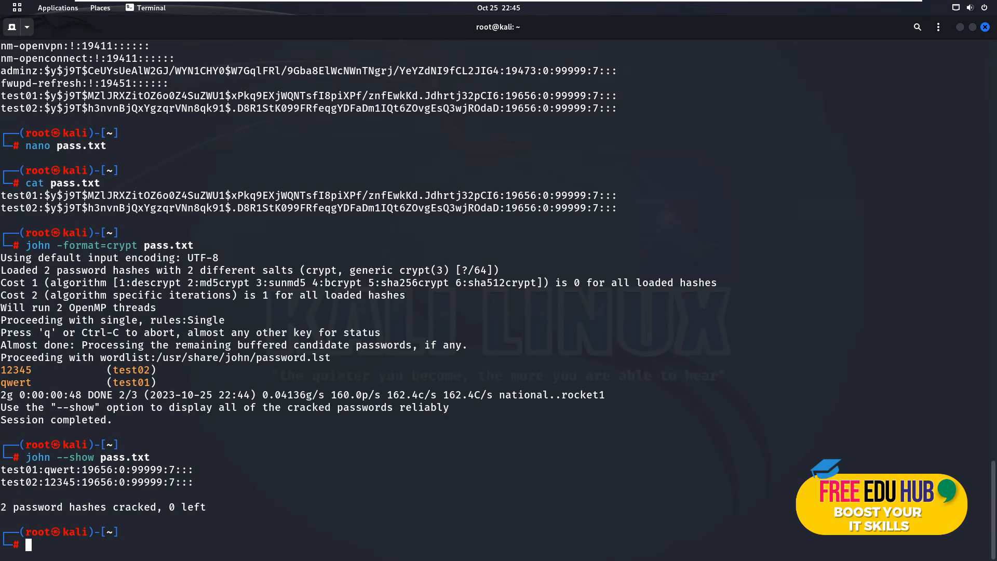
pyautogui.moveTo(58, 518)
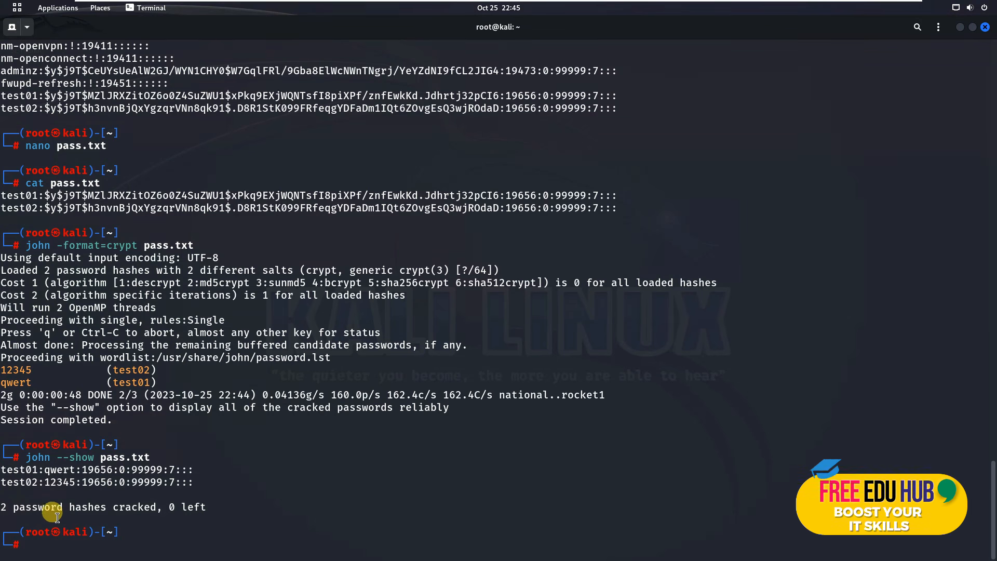
pyautogui.moveTo(195, 507)
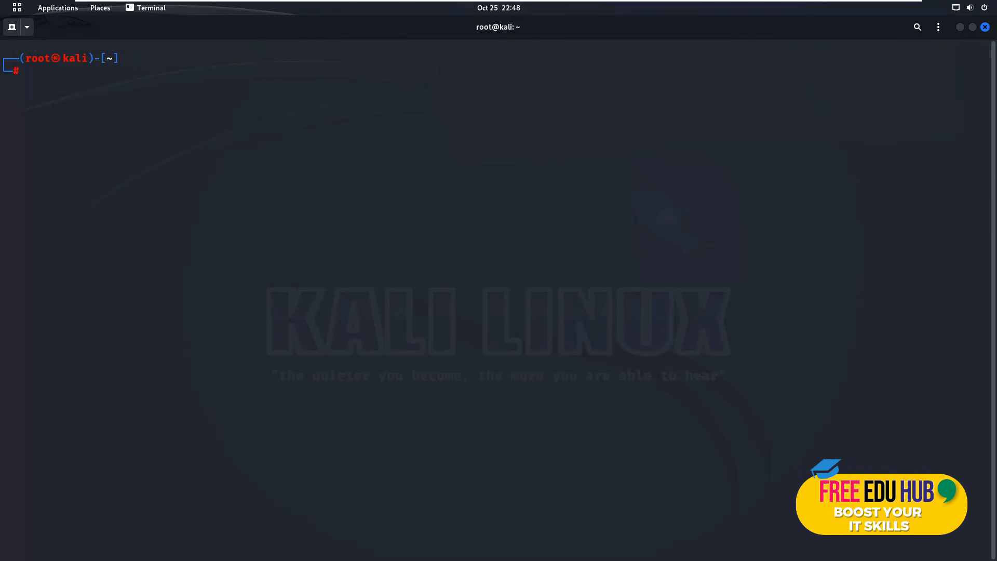
# - Install the johnny package with sudo apt install johnny
pyautogui.write('sudo apt johnny')
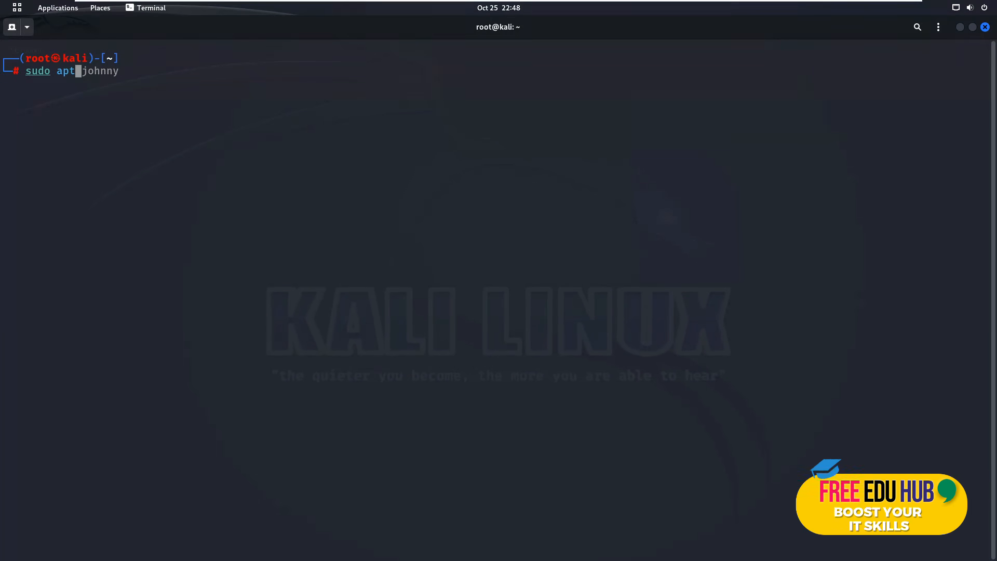
pyautogui.write('install mcrypt')
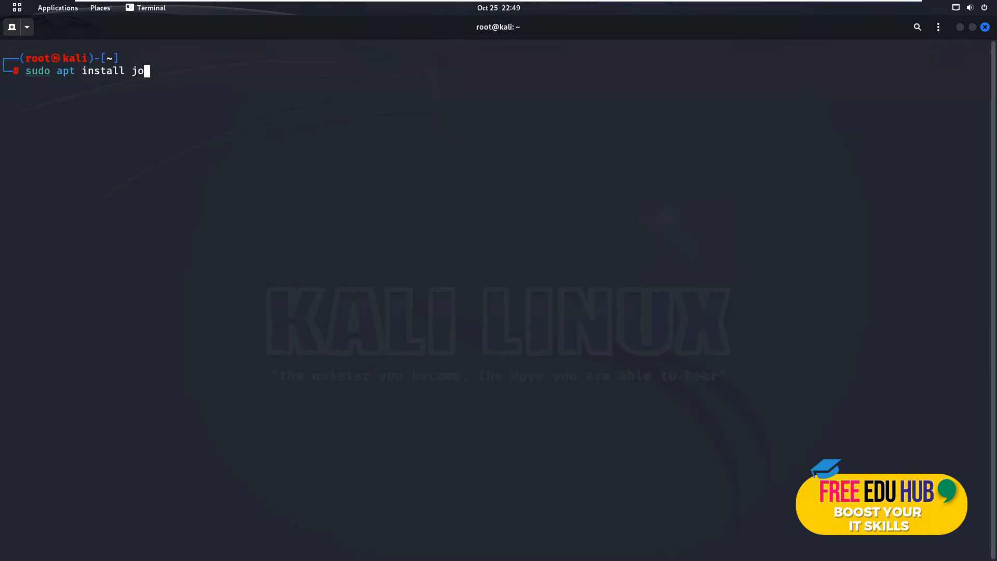
pyautogui.write('hnny')
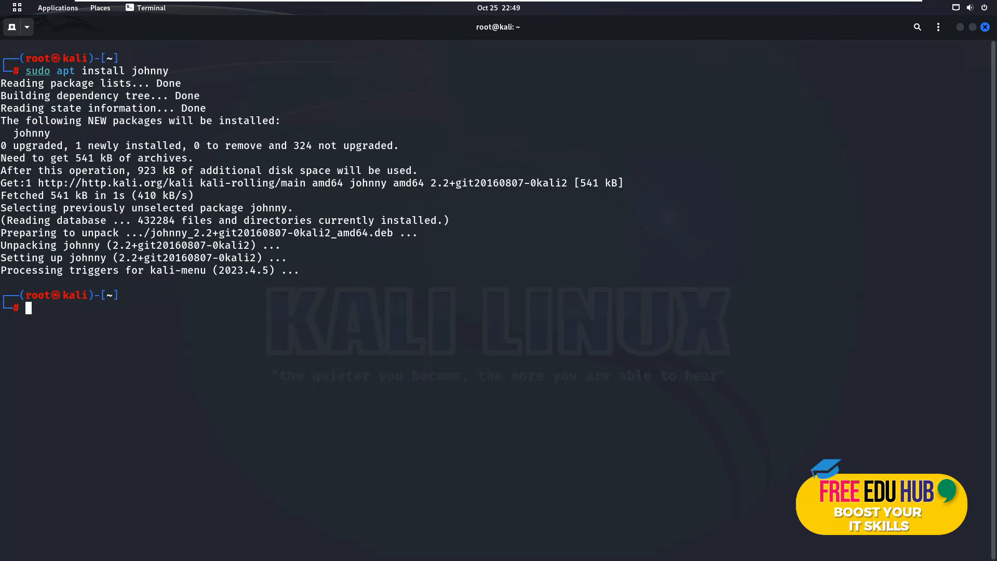
pyautogui.click(57, 7)
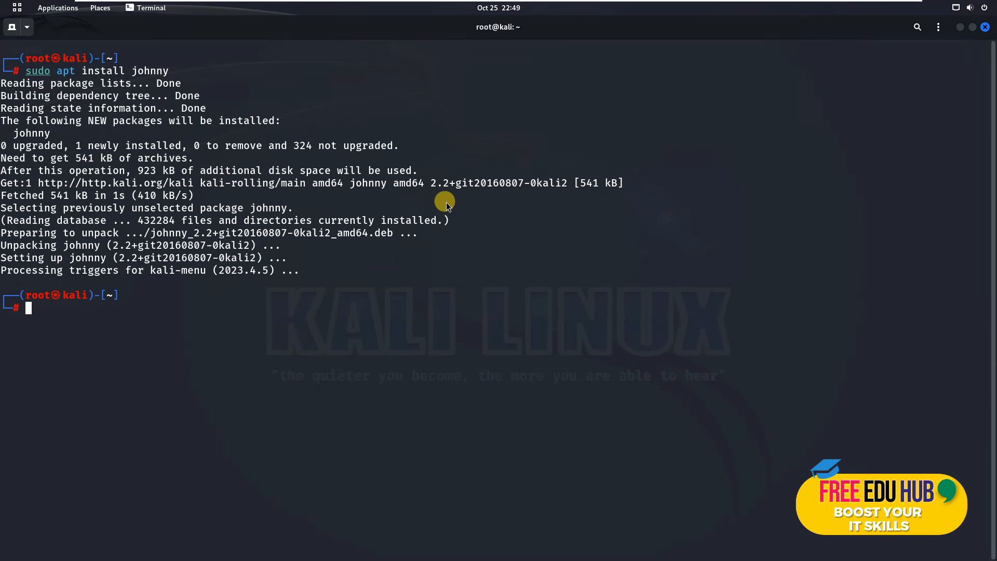
# - Launch Johnny with its empty password list, then return to the terminal showing the cracked passwords
pyautogui.click(623, 541)
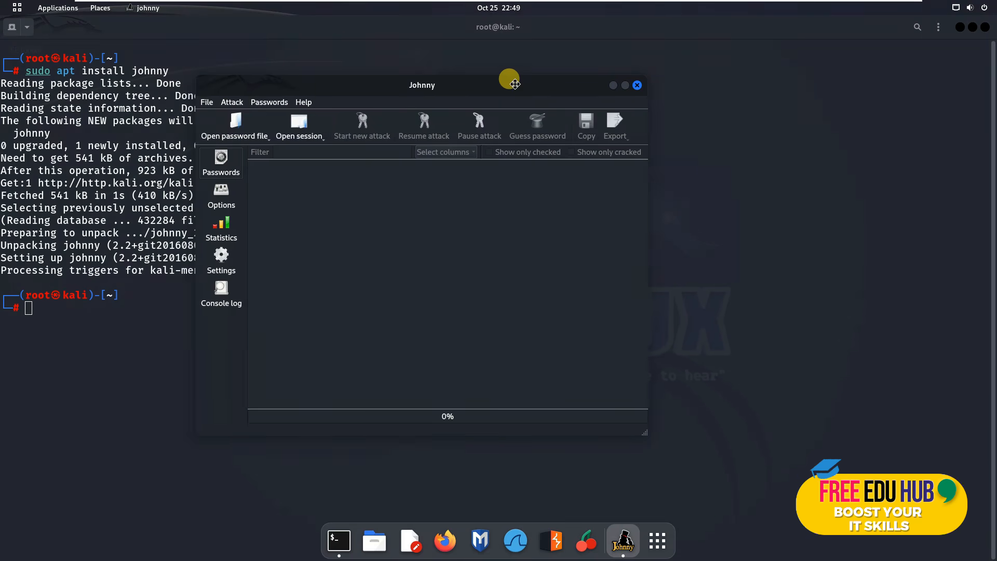
pyautogui.click(235, 126)
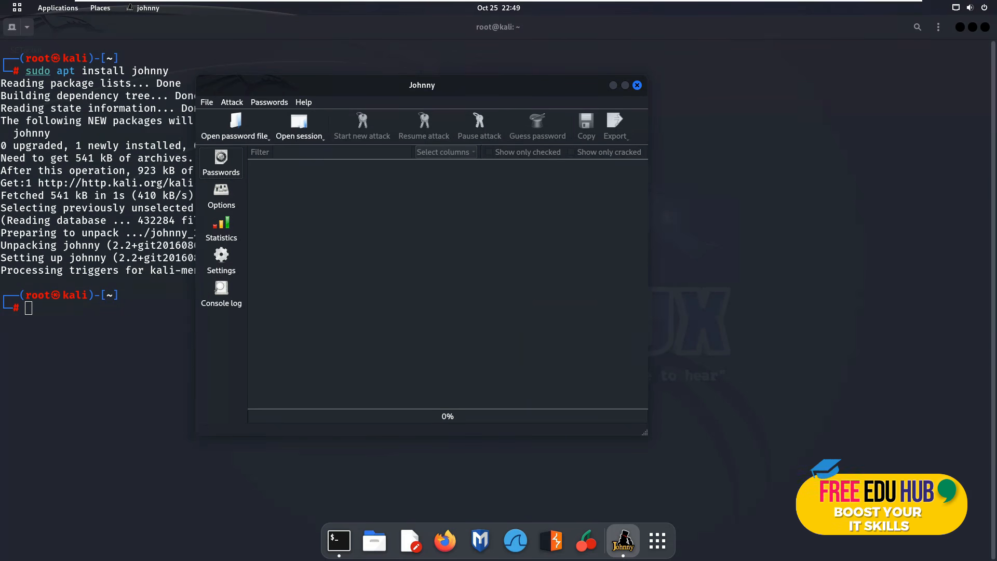
pyautogui.click(636, 84)
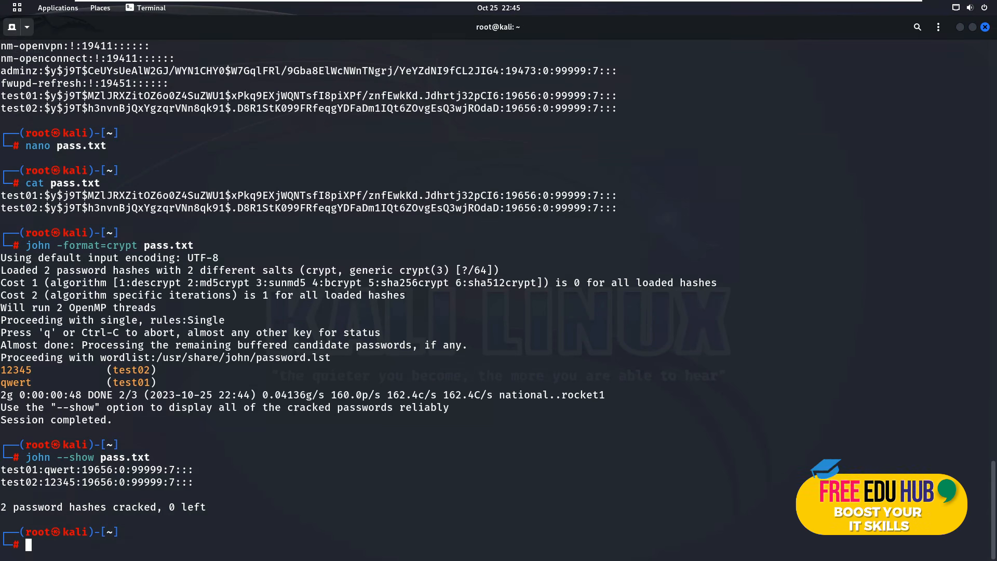